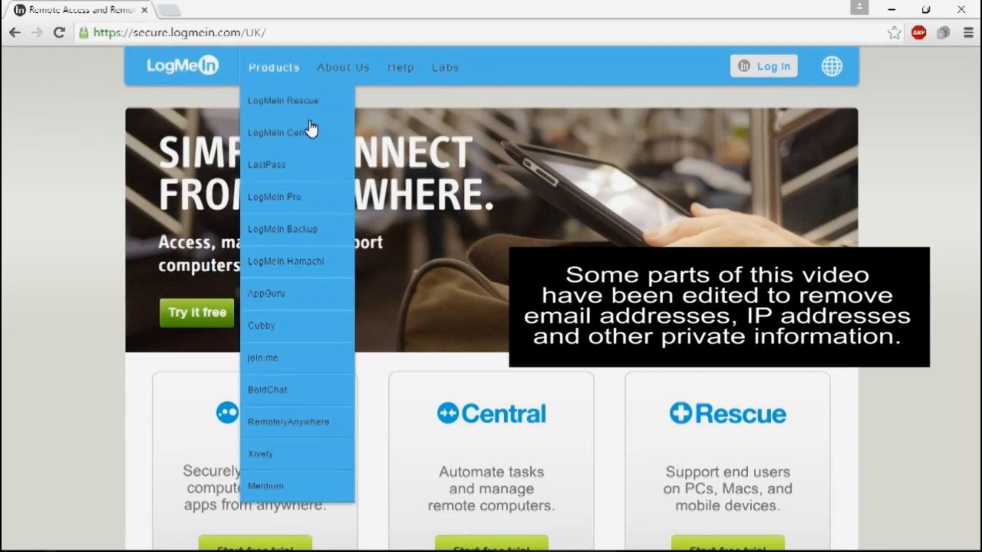
- Start the free Hamachi trial from the LogMeIn Hamachi product page
{"action": "left_click", "coordinate": [285, 261]}
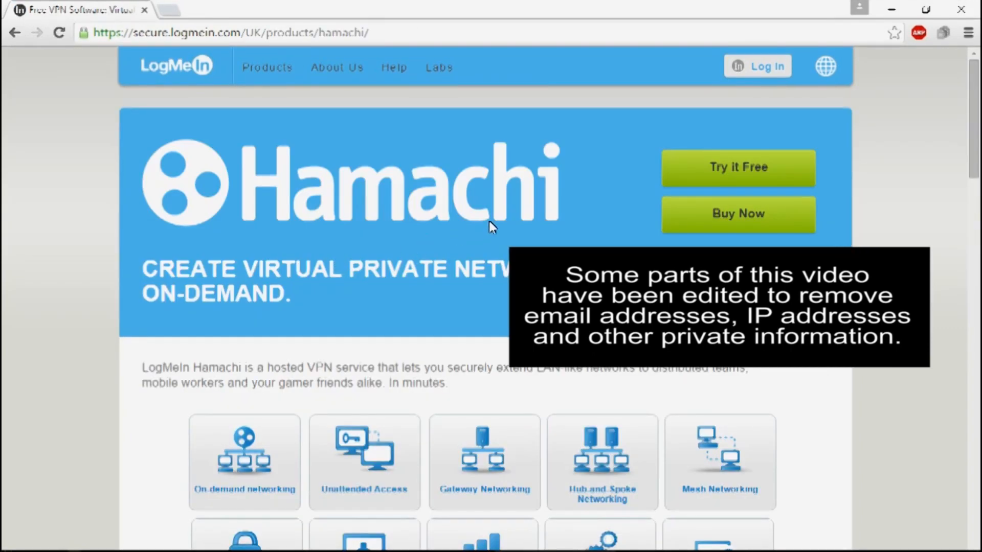
{"action": "left_click", "coordinate": [737, 167]}
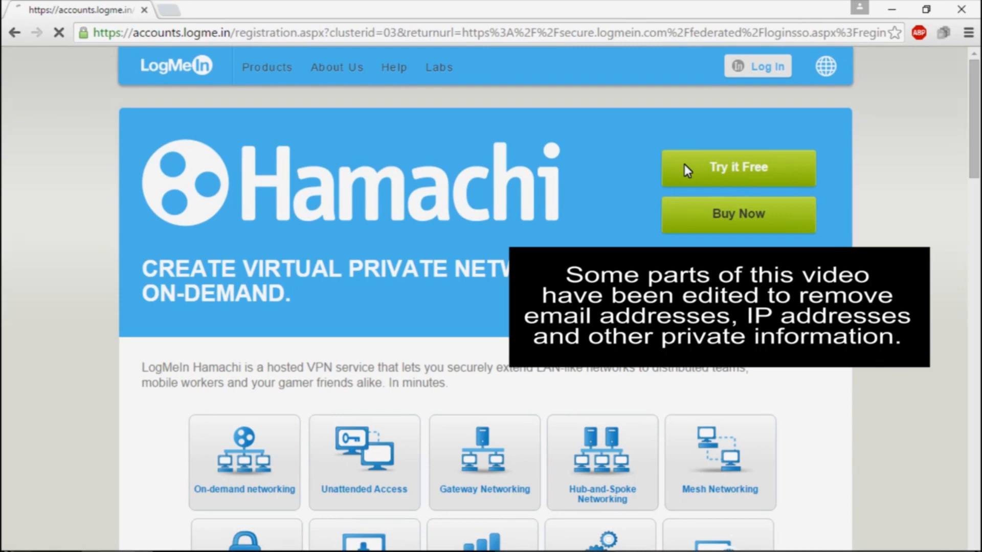
{"action": "left_click", "coordinate": [738, 168]}
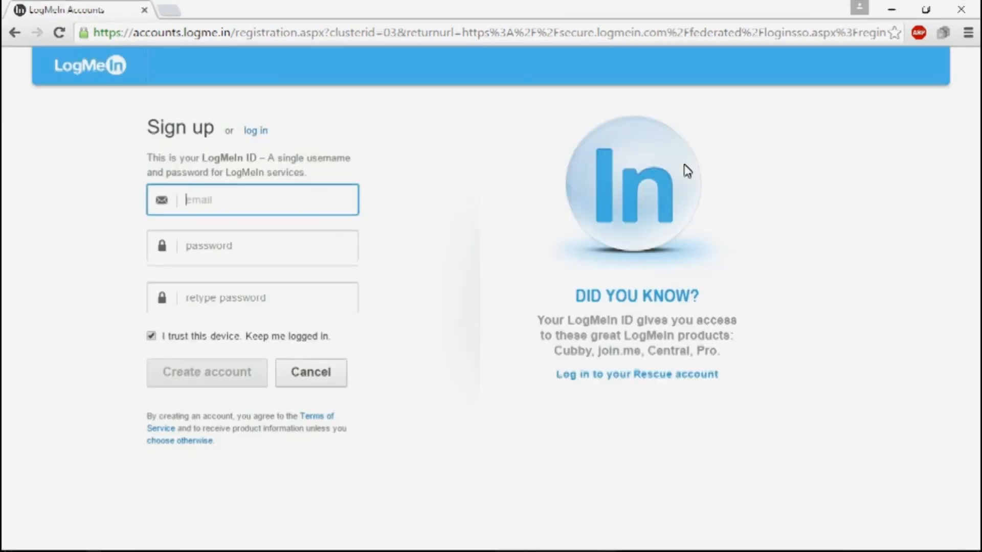
{"action": "type", "text": "email@domain.com"}
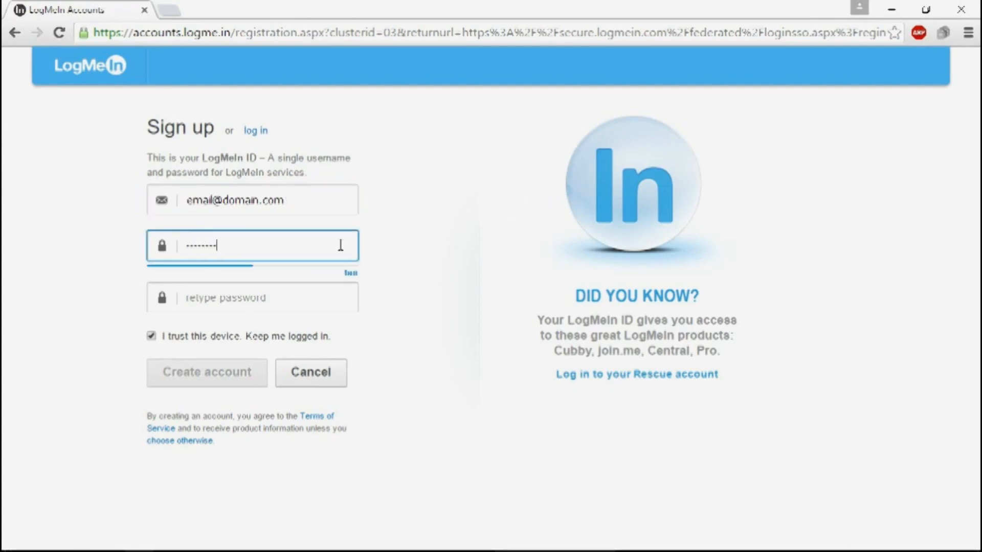
{"action": "left_click", "coordinate": [206, 373]}
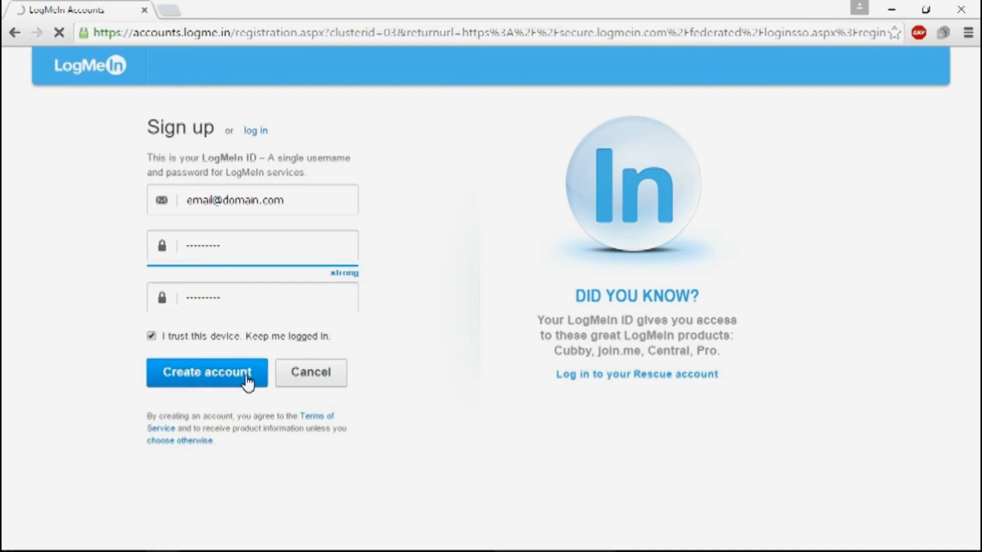
{"action": "left_click", "coordinate": [207, 372]}
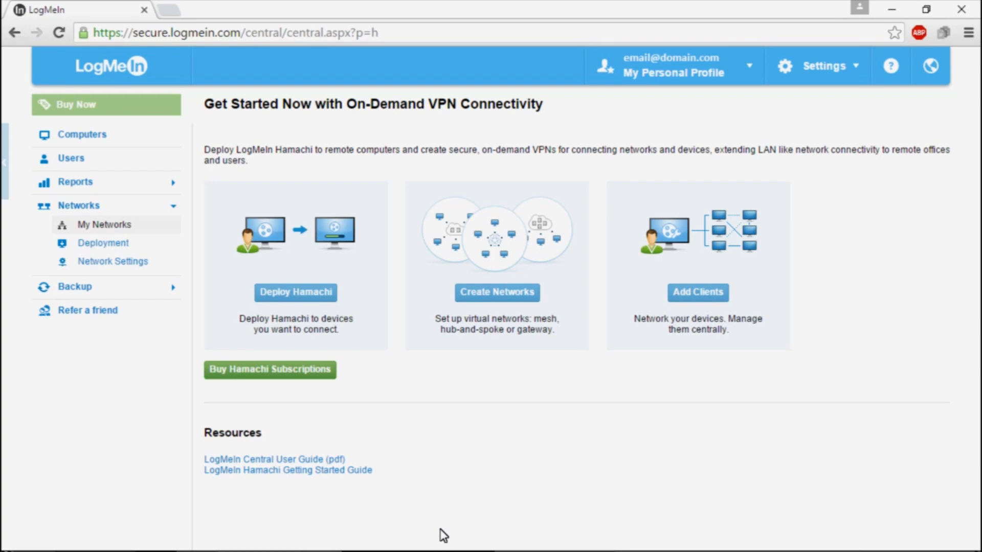
{"action": "mouse_move", "coordinate": [497, 292]}
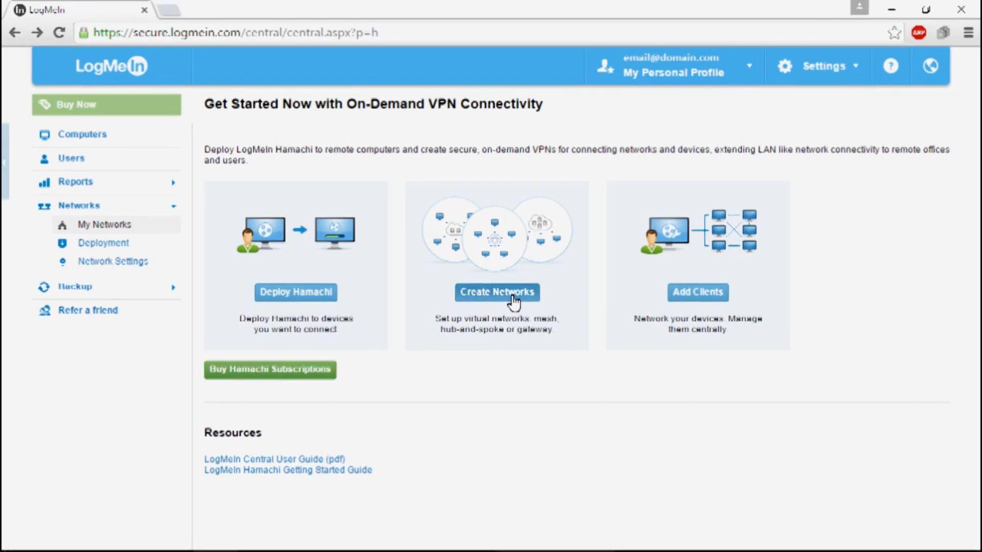
- Create a new Hamachi network named Bingola of the Gateway type and continue to Step 2
{"action": "left_click", "coordinate": [496, 293]}
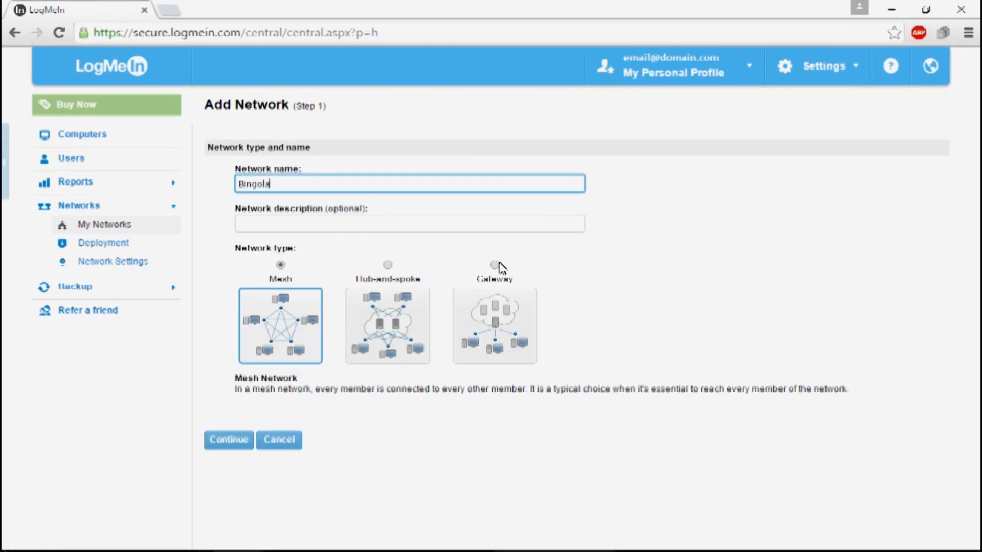
{"action": "left_click", "coordinate": [494, 264]}
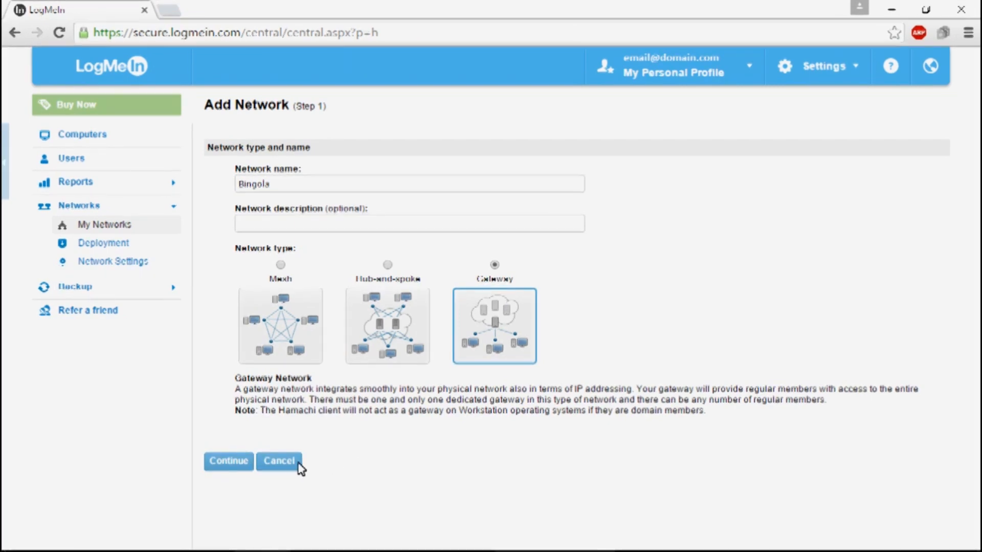
{"action": "left_click", "coordinate": [228, 460]}
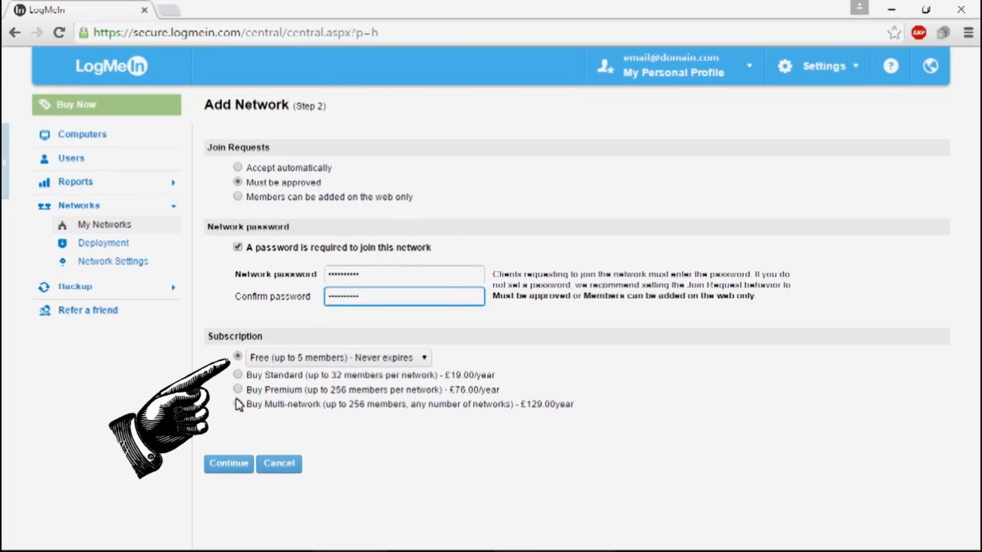
- Save Bingola's join settings, skip gateway selection and continue to Add Client
{"action": "left_click", "coordinate": [228, 464]}
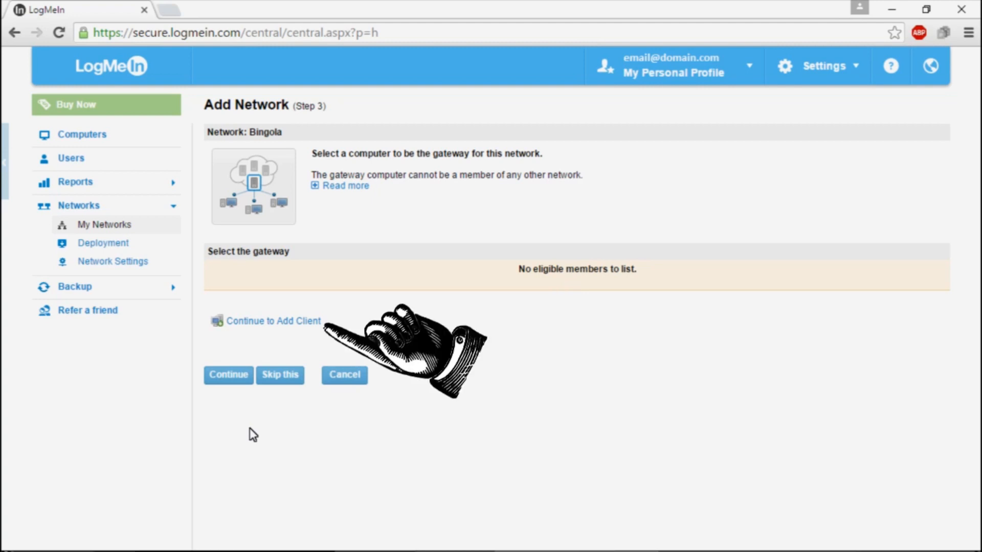
{"action": "left_click", "coordinate": [272, 320]}
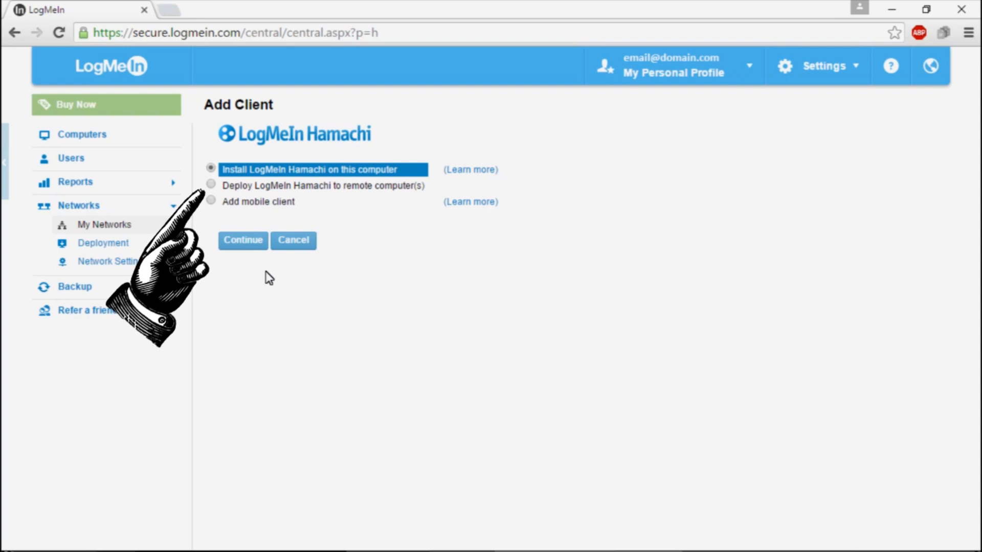
- Create a remote deployment link: 10 installations, expiring a month from now, joining Bingola
{"action": "left_click", "coordinate": [211, 185]}
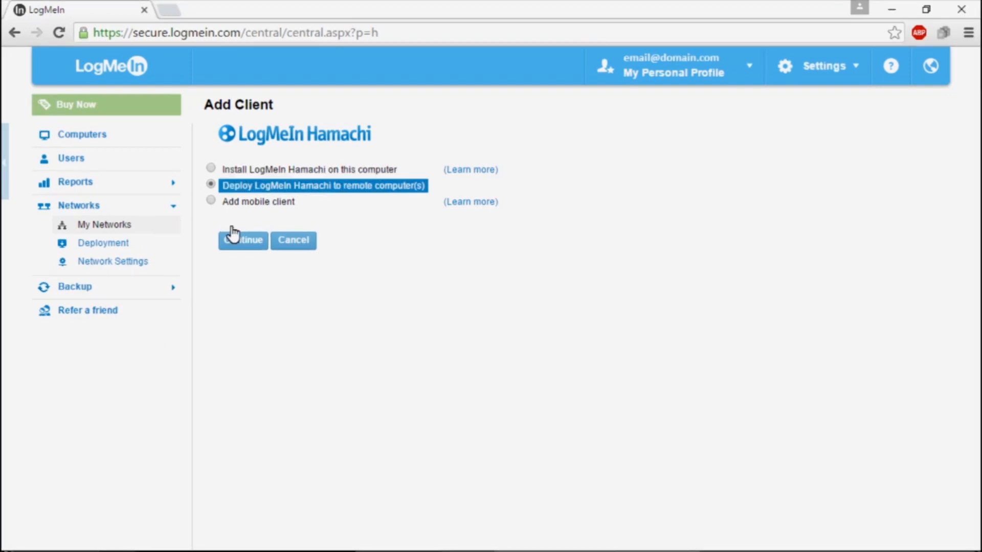
{"action": "left_click", "coordinate": [244, 240]}
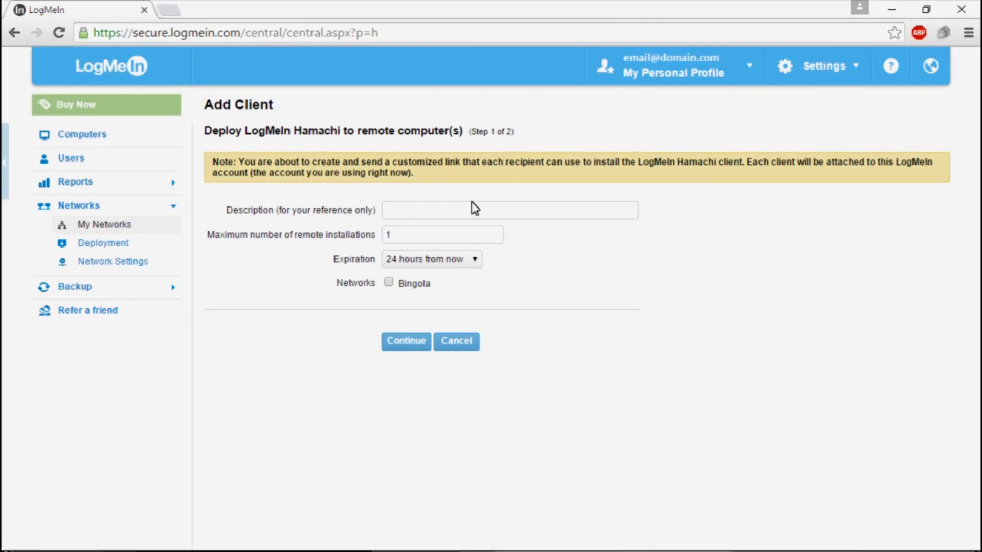
{"action": "type", "text": "10"}
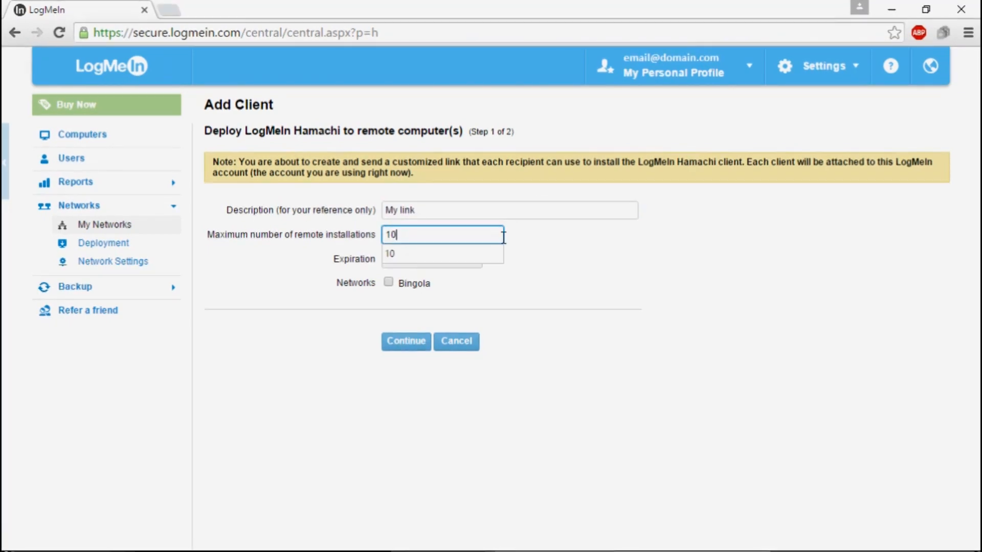
{"action": "left_click", "coordinate": [432, 258]}
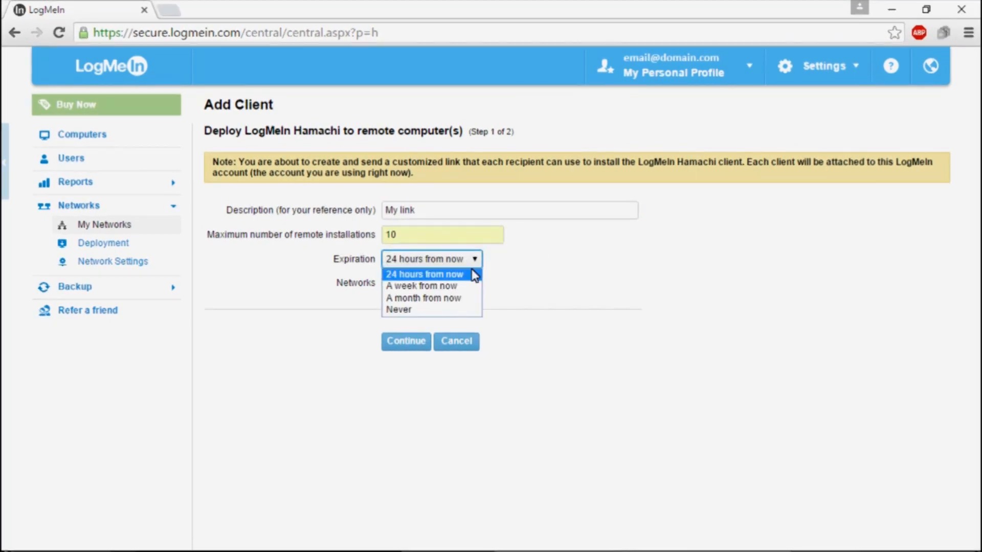
{"action": "mouse_move", "coordinate": [460, 304]}
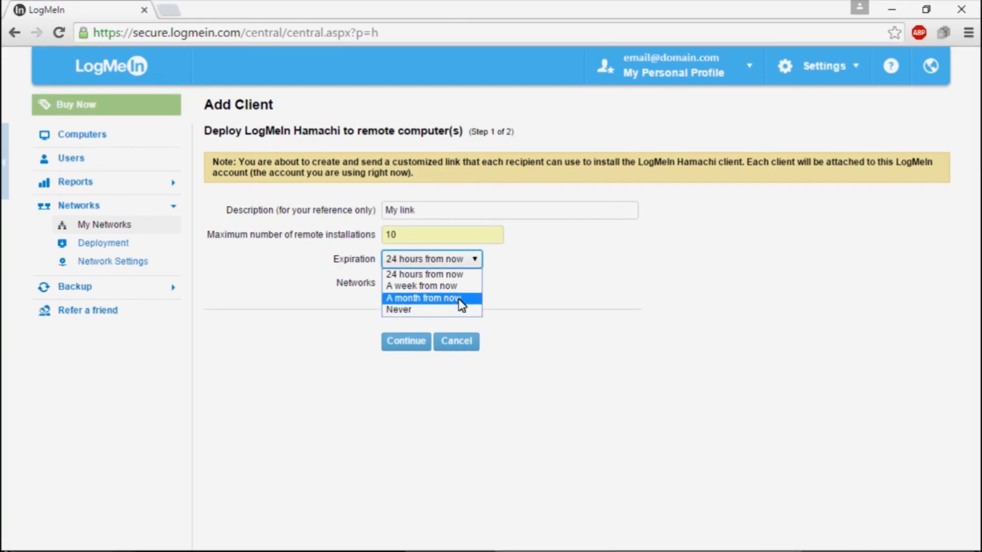
{"action": "left_click", "coordinate": [425, 298]}
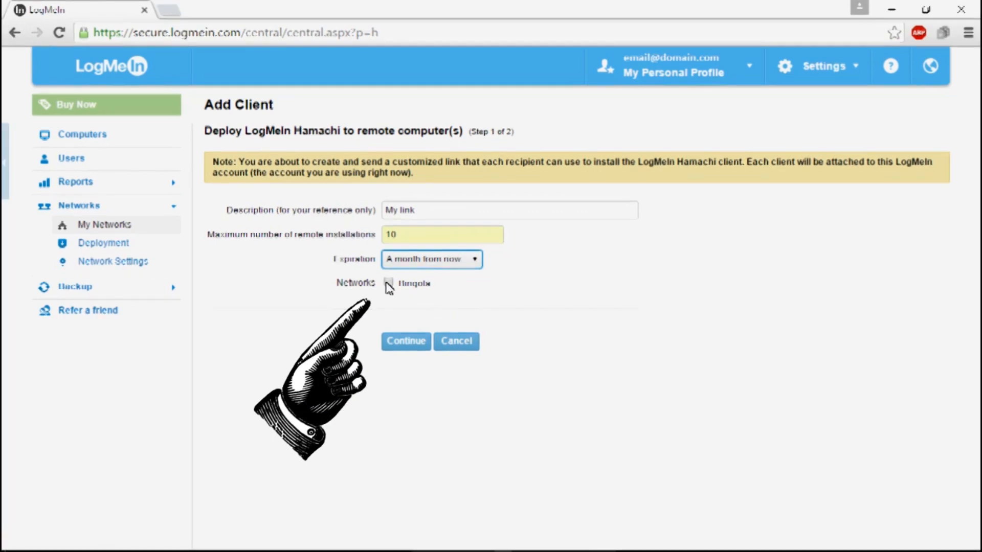
{"action": "left_click", "coordinate": [389, 283]}
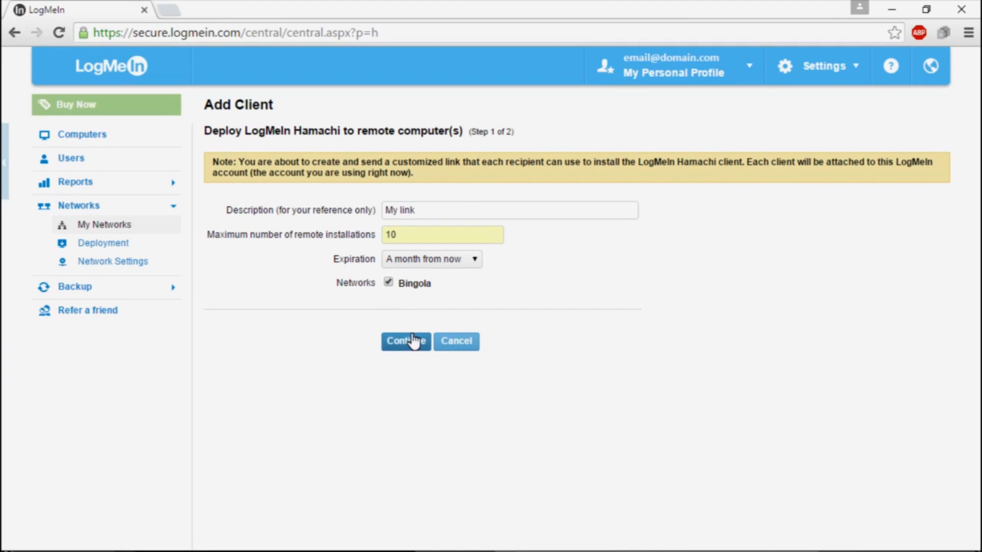
{"action": "left_click", "coordinate": [405, 341]}
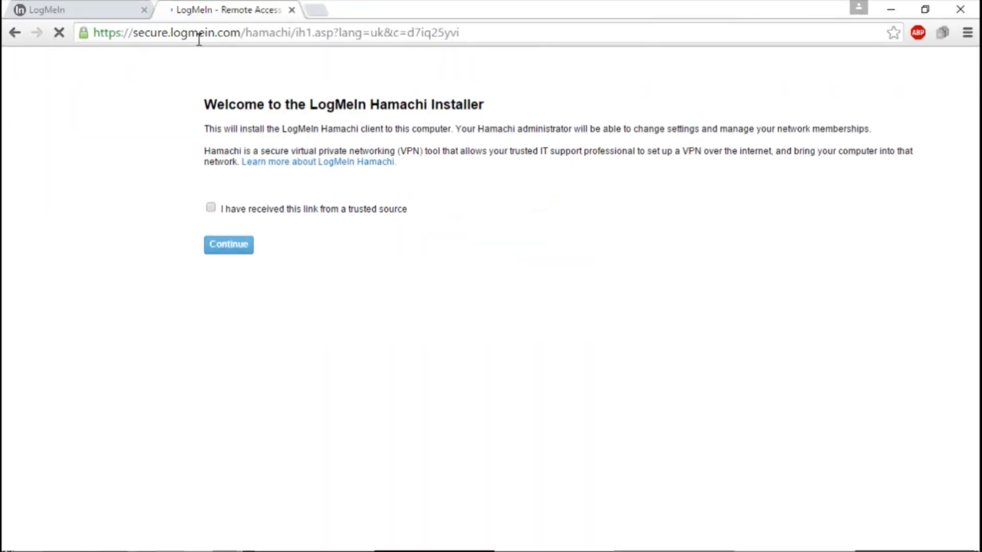
- Confirm the link is from a trusted source and download the Hamachi.msi installer
{"action": "left_click", "coordinate": [211, 208]}
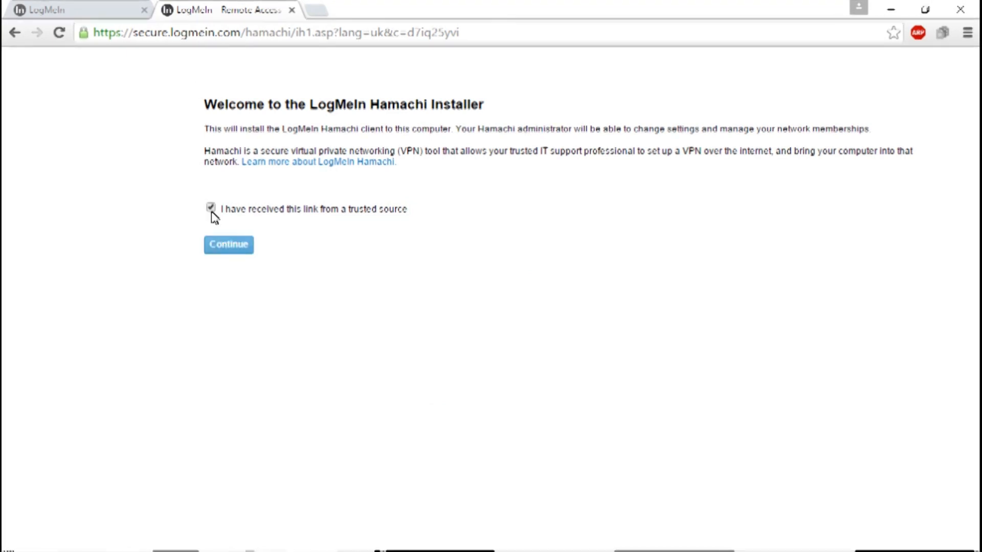
{"action": "left_click", "coordinate": [228, 244]}
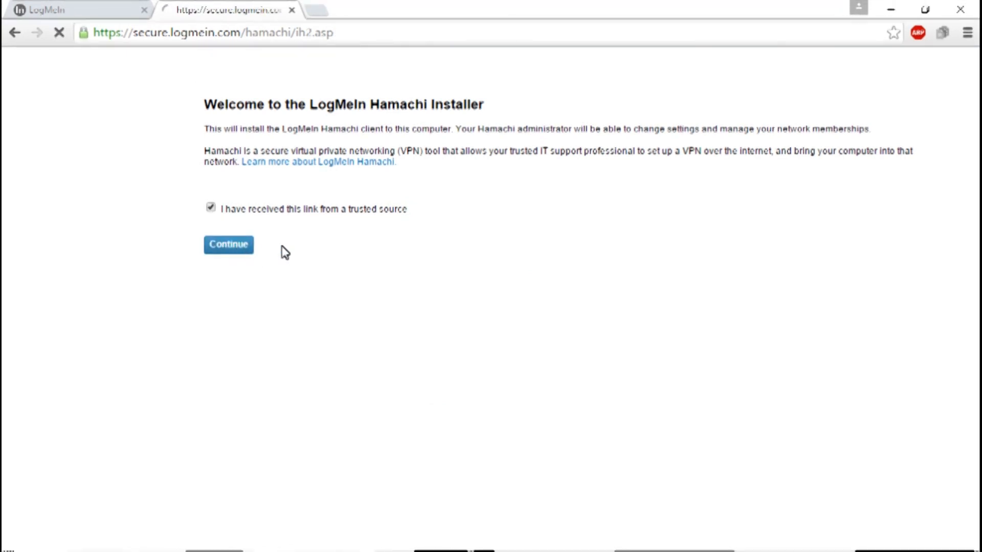
{"action": "left_click", "coordinate": [229, 245]}
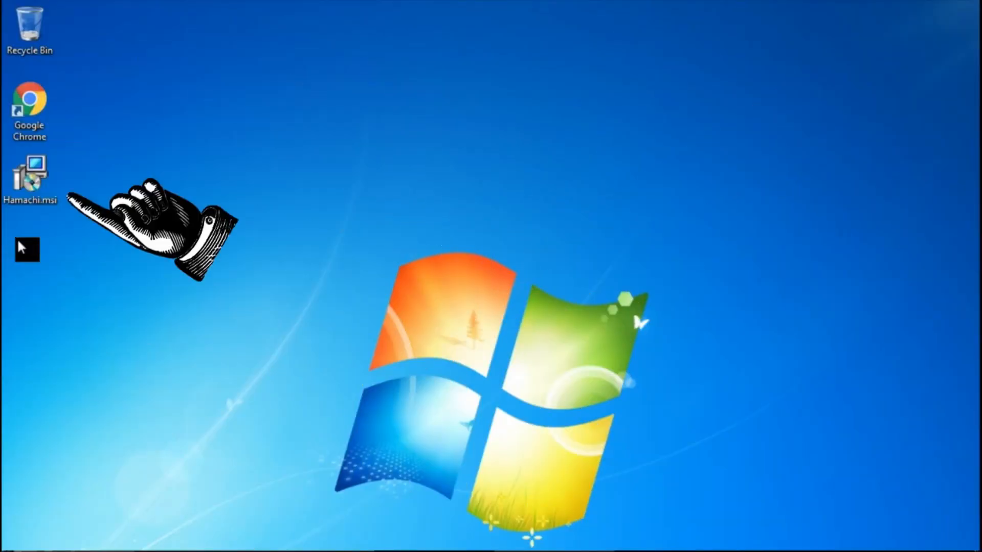
{"action": "mouse_move", "coordinate": [39, 188]}
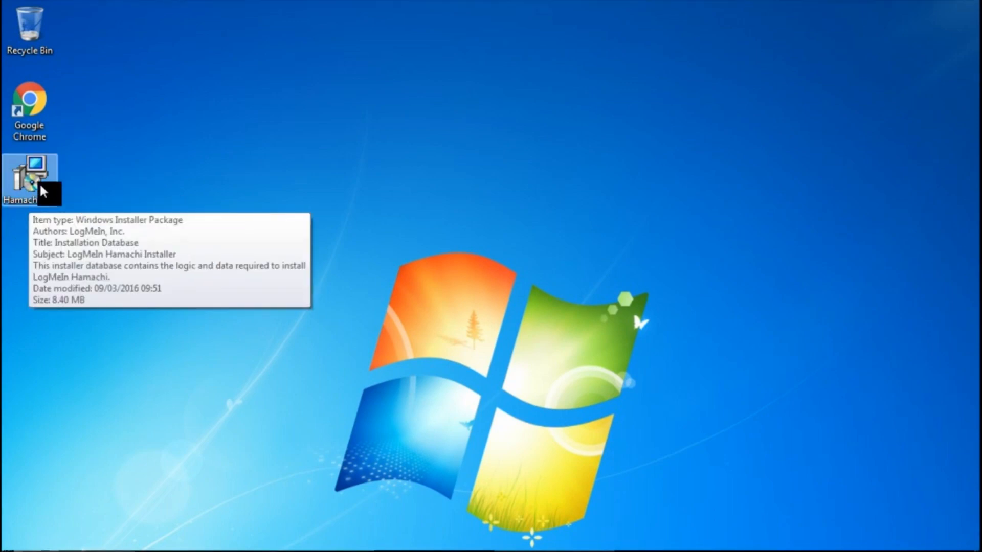
- Run Hamachi.msi, accept the terms and default options, and start the installation
{"action": "double_click", "coordinate": [30, 174]}
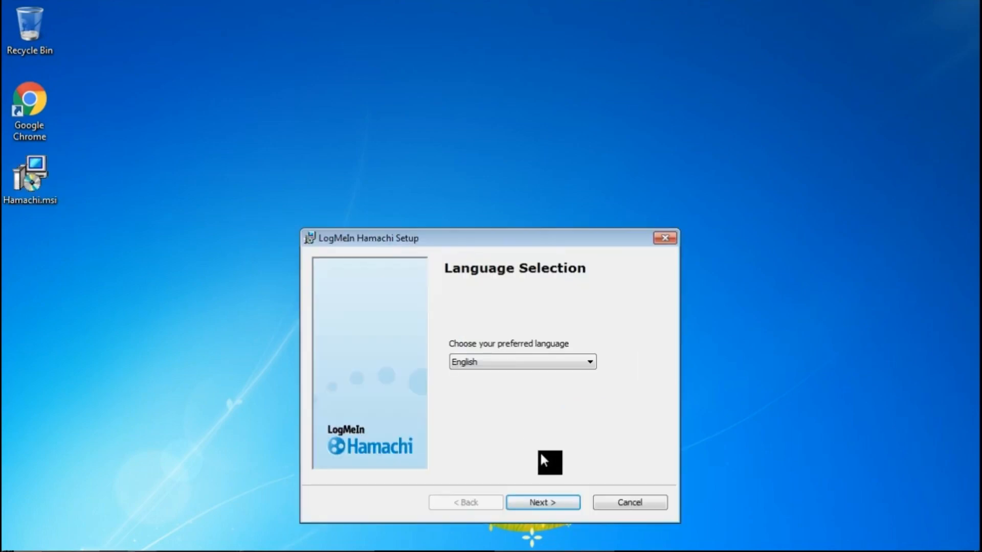
{"action": "left_click", "coordinate": [542, 502]}
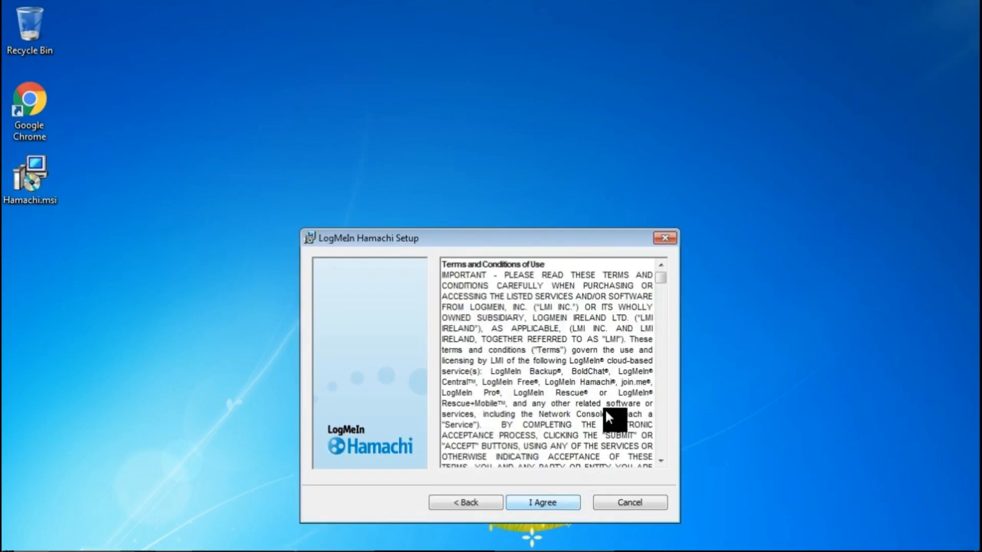
{"action": "scroll", "scroll_direction": "down", "scroll_amount": 3}
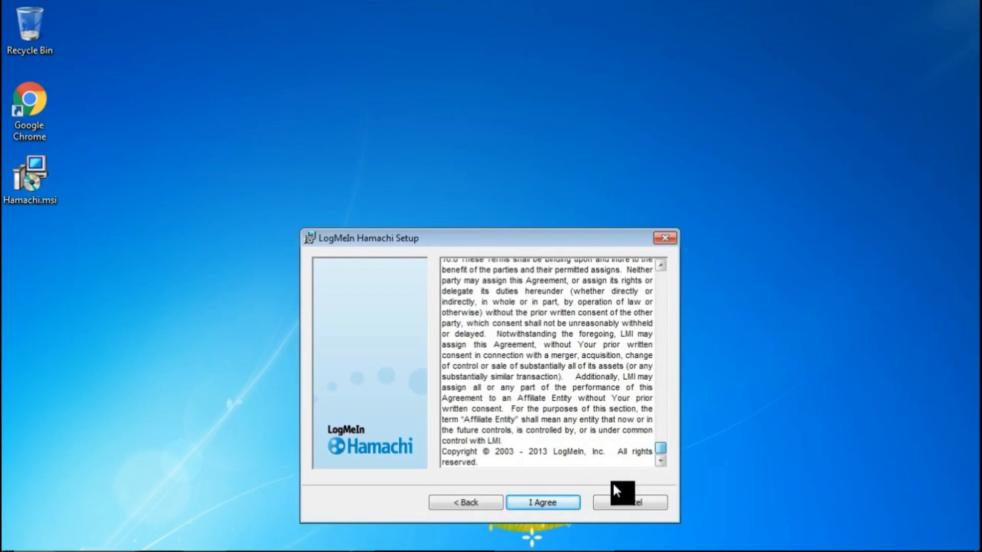
{"action": "left_click", "coordinate": [542, 502]}
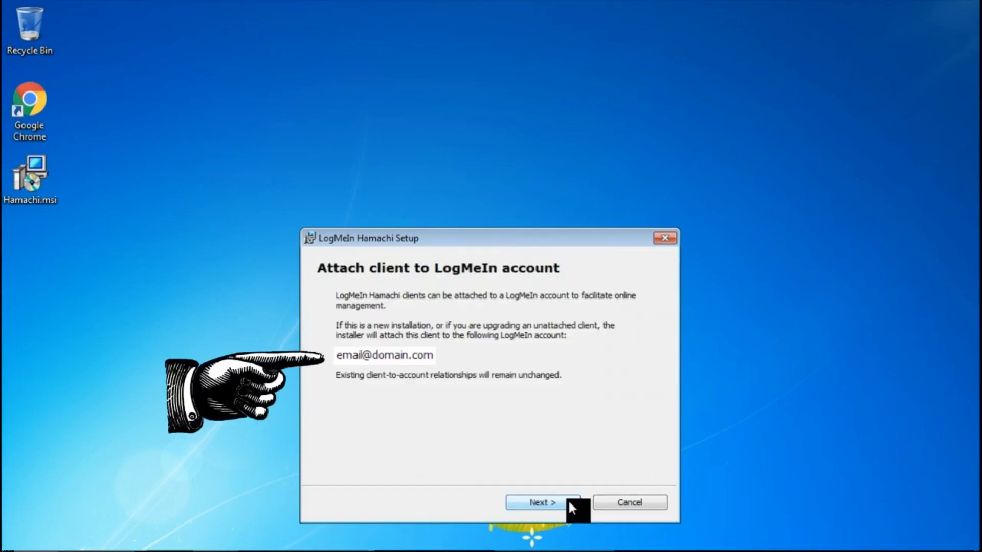
{"action": "left_click", "coordinate": [542, 502]}
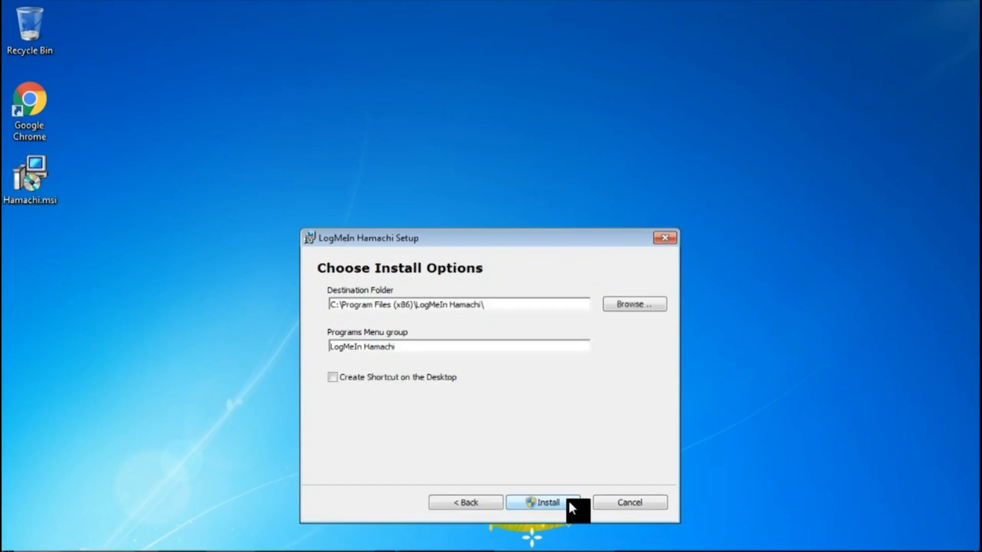
{"action": "left_click", "coordinate": [542, 502]}
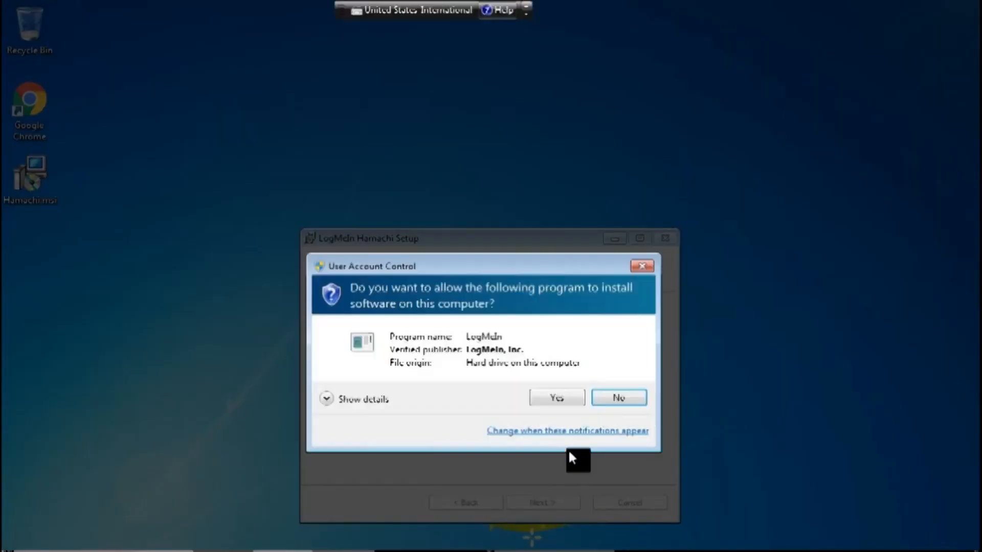
- Allow the installer in User Account Control so Hamachi comes online as MYSERVER
{"action": "left_click", "coordinate": [554, 397]}
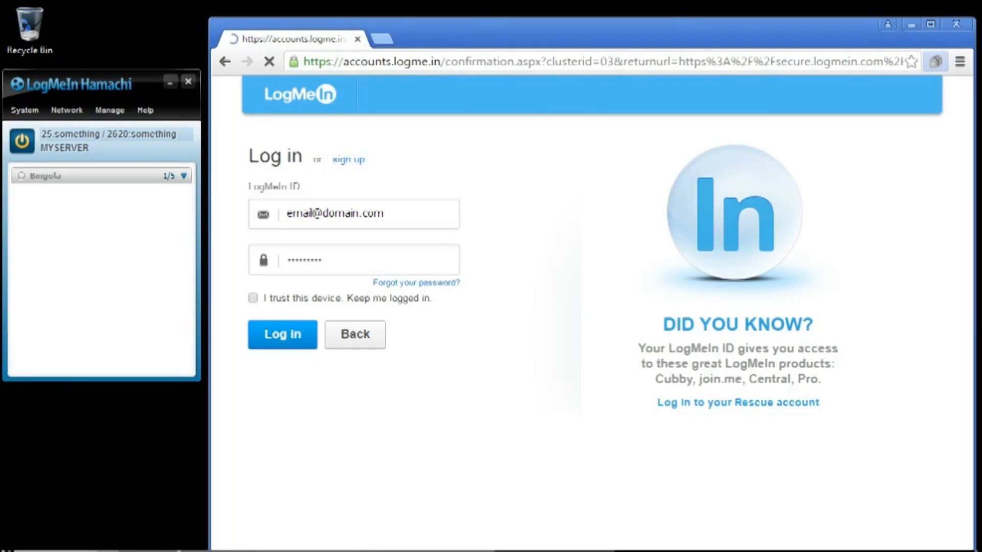
- Sign in, edit Bingola's members, set MYSERVER as the gateway and save
{"action": "left_click", "coordinate": [282, 335]}
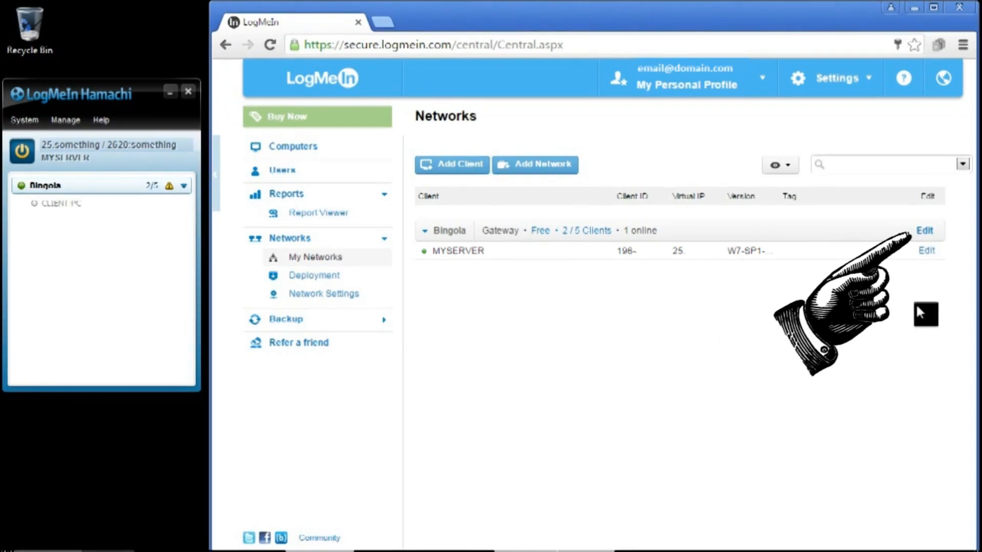
{"action": "left_click", "coordinate": [925, 230]}
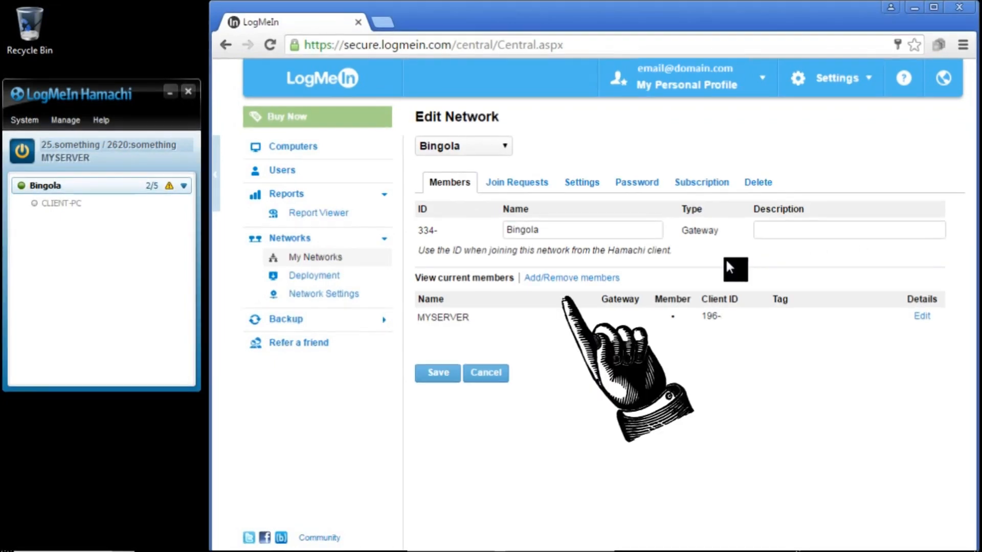
{"action": "left_click", "coordinate": [571, 277]}
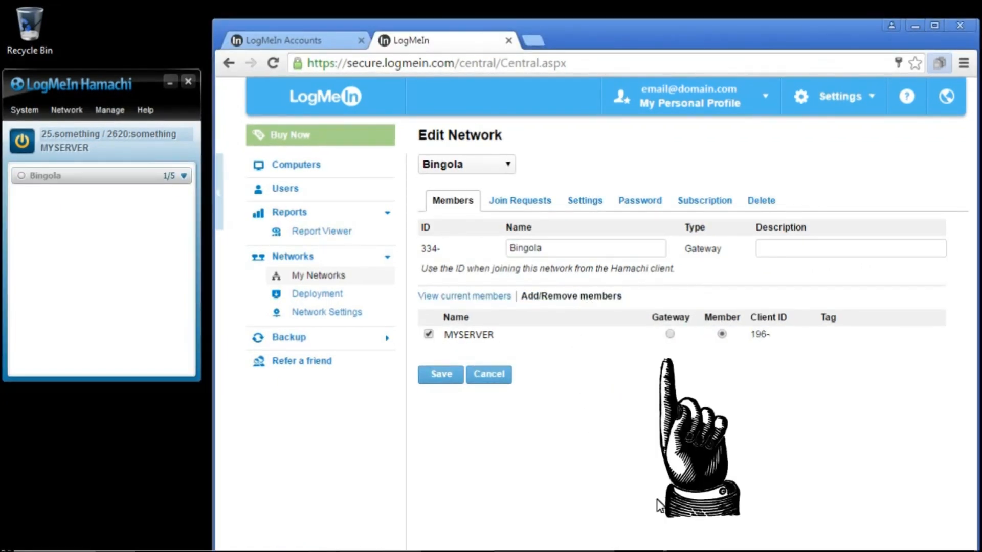
{"action": "left_click", "coordinate": [669, 333]}
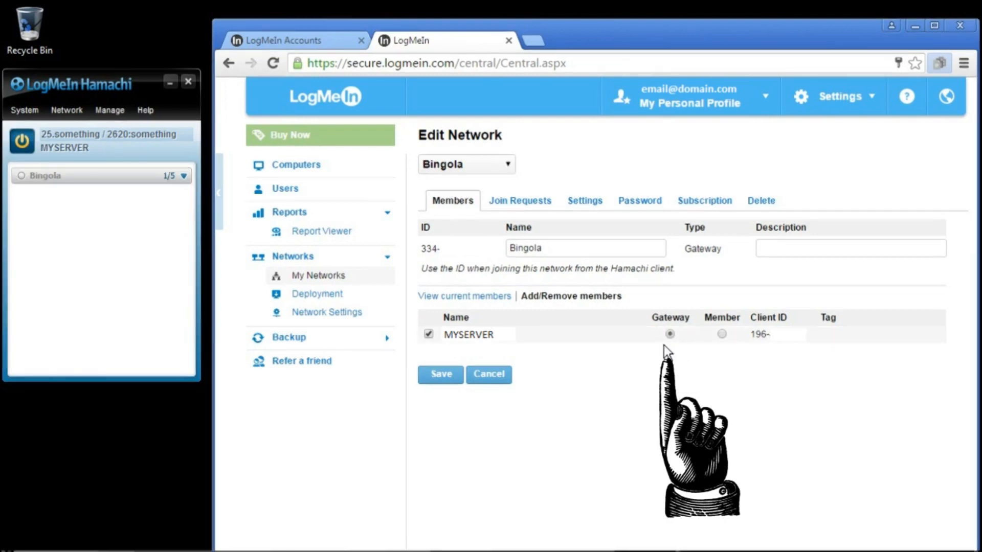
{"action": "left_click", "coordinate": [440, 374]}
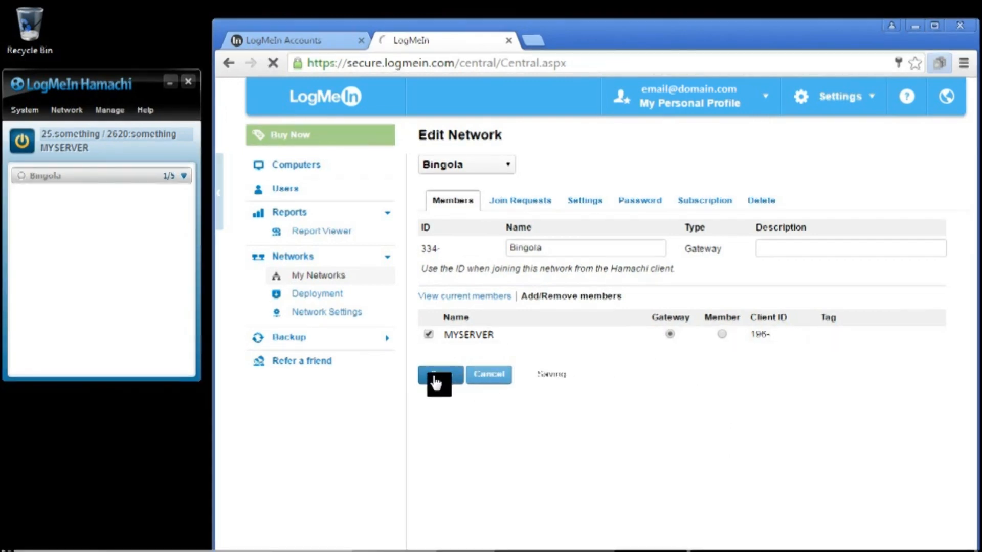
{"action": "left_click", "coordinate": [440, 374]}
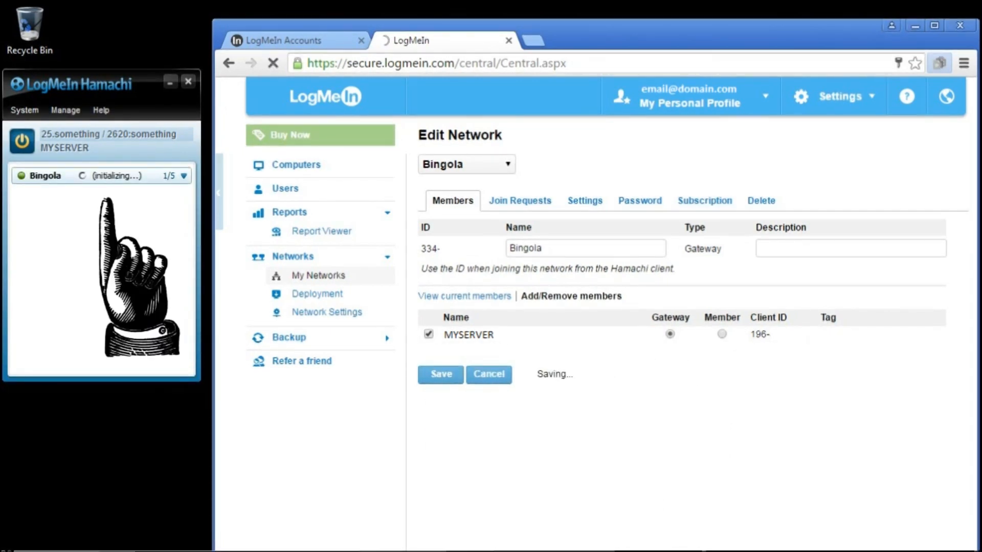
{"action": "left_click", "coordinate": [439, 374]}
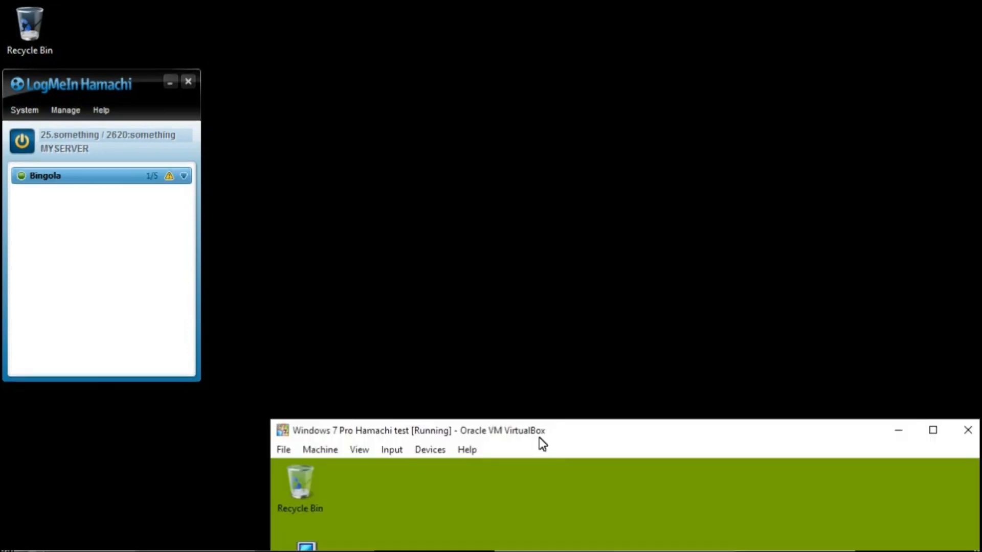
- On the Windows 7 client VM, run the Hamachi installer and accept its terms
{"action": "left_click_drag", "start_coordinate": [542, 431], "coordinate": [501, 94]}
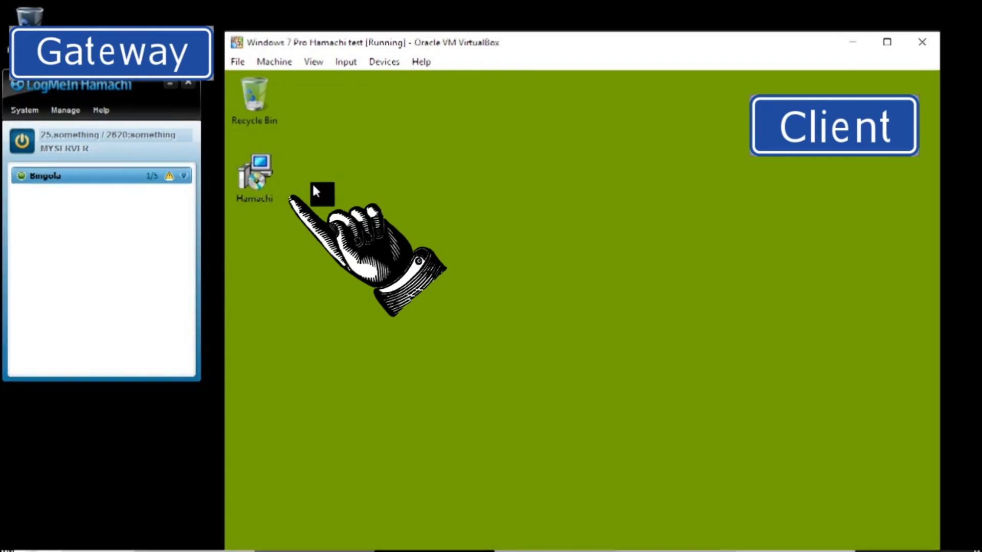
{"action": "double_click", "coordinate": [254, 172]}
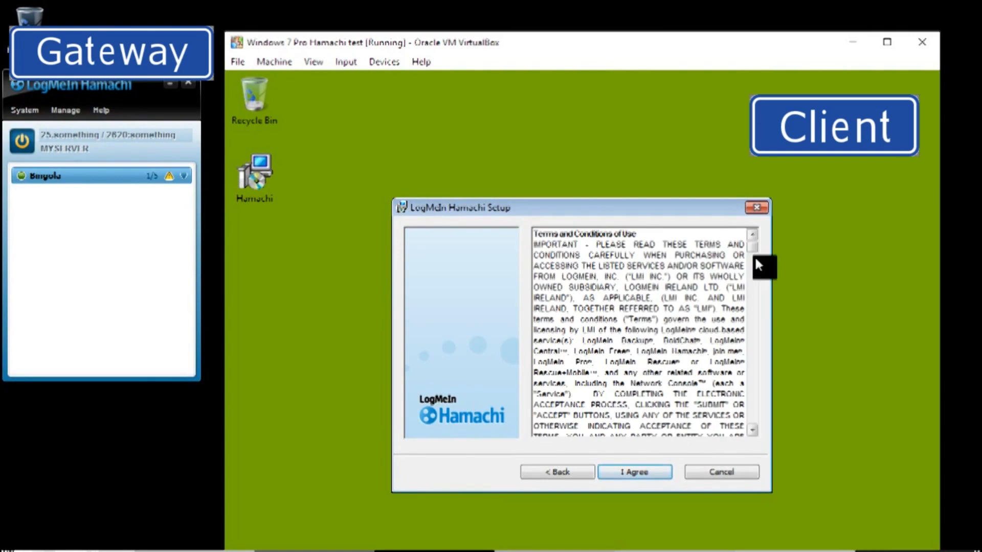
{"action": "left_click", "coordinate": [634, 471]}
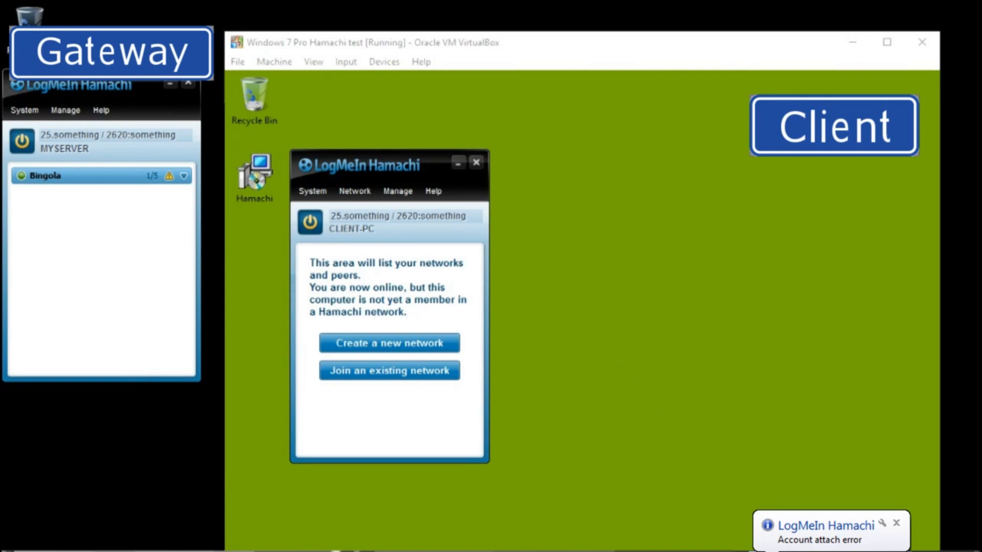
- Request attaching CLIENT-PC's Hamachi to the LogMeIn account and confirm the pending request
{"action": "left_click", "coordinate": [311, 191]}
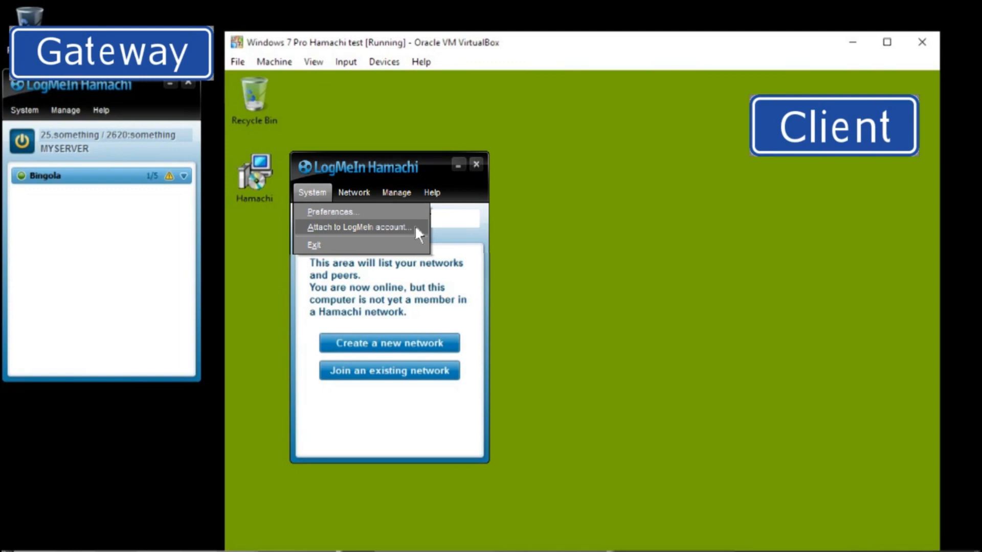
{"action": "left_click", "coordinate": [356, 228]}
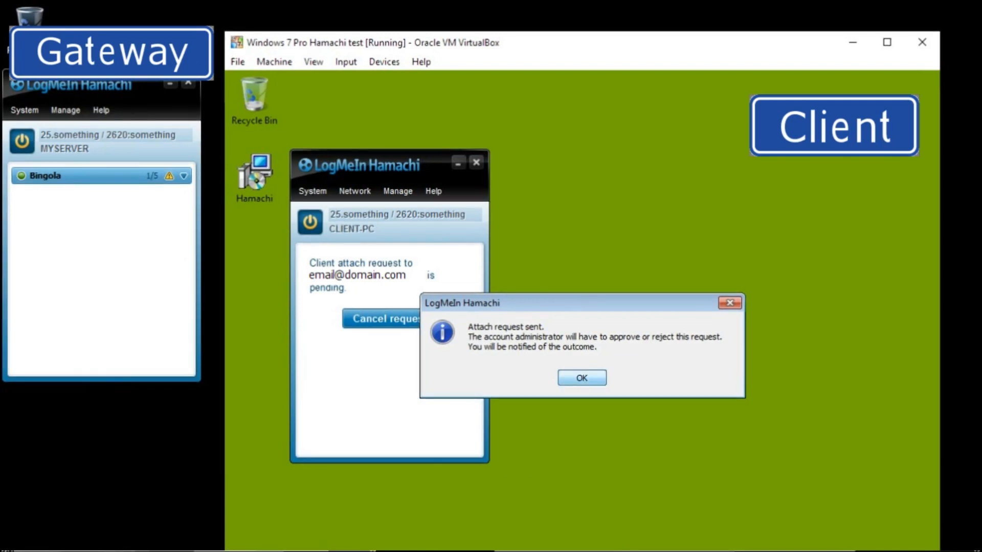
{"action": "left_click", "coordinate": [581, 377]}
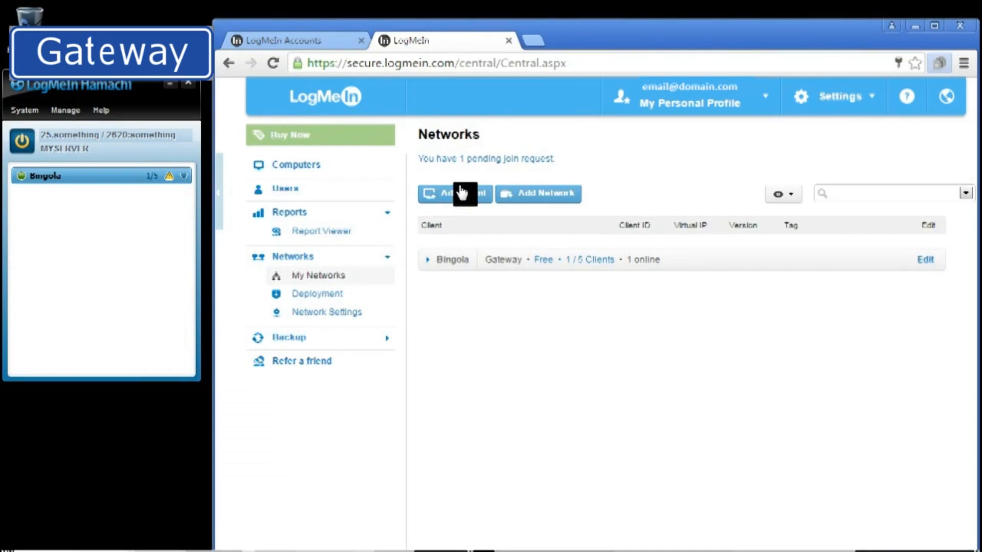
- Accept CLIENT-PC's pending join request in Central and save it
{"action": "left_click", "coordinate": [485, 159]}
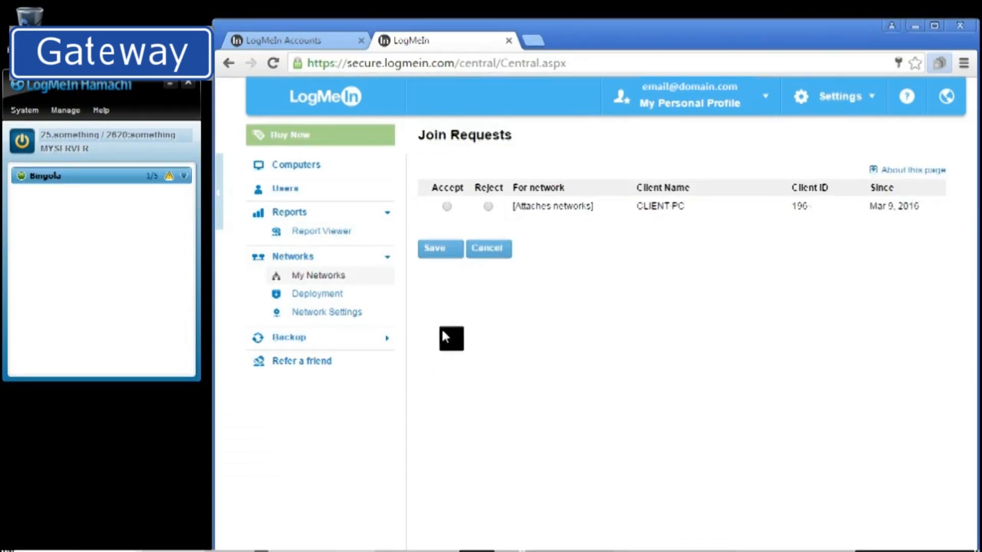
{"action": "left_click", "coordinate": [433, 248]}
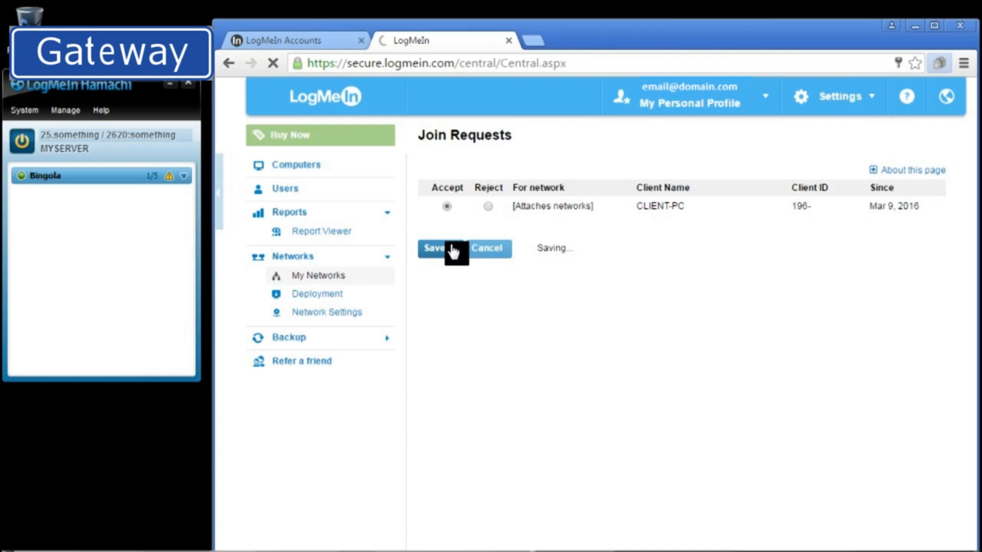
{"action": "left_click", "coordinate": [433, 248]}
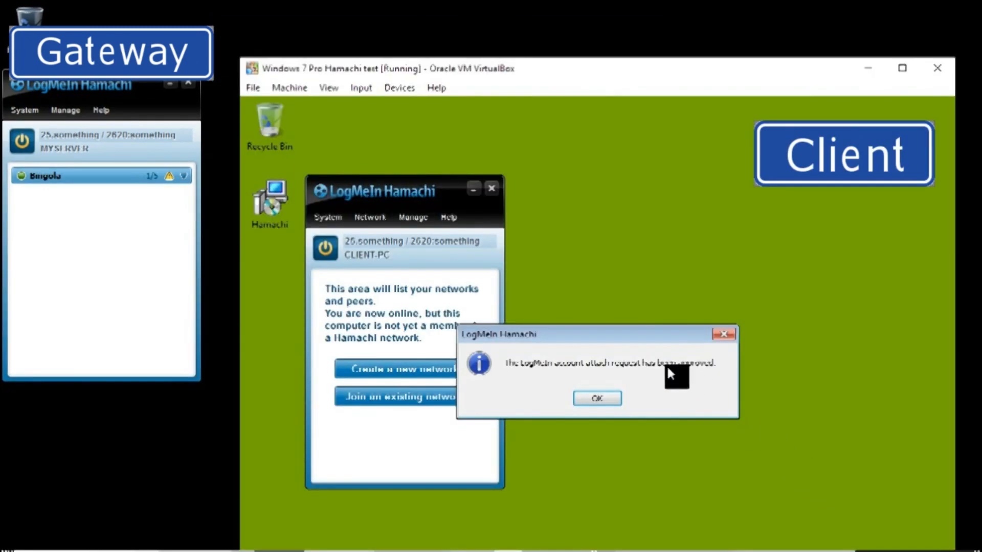
- Acknowledge the client's attach-approval message so CLIENT-PC appears online under Non-members
{"action": "left_click", "coordinate": [595, 398]}
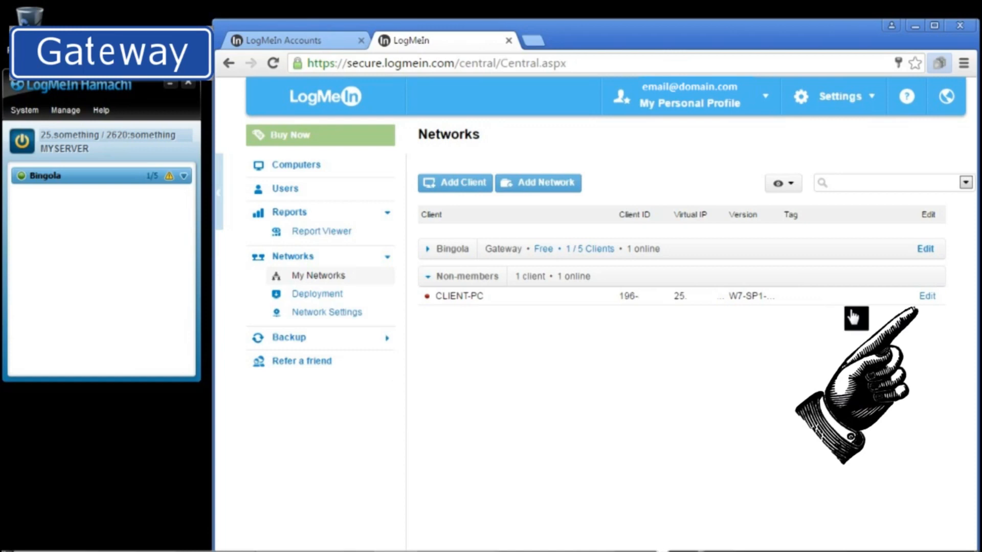
- Edit CLIENT-PC and view its Networks, showing Bingola as a Gateway network
{"action": "left_click", "coordinate": [926, 296]}
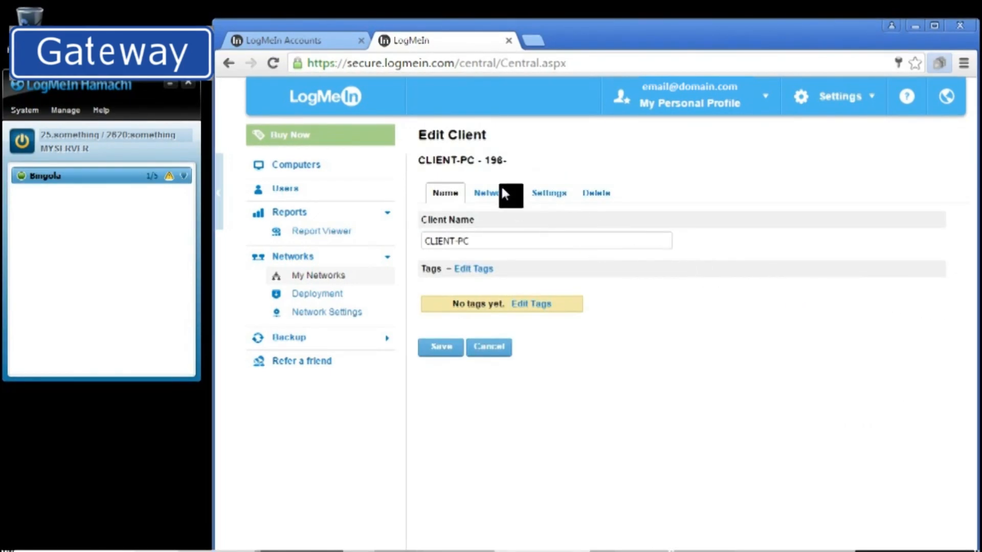
{"action": "left_click", "coordinate": [493, 193]}
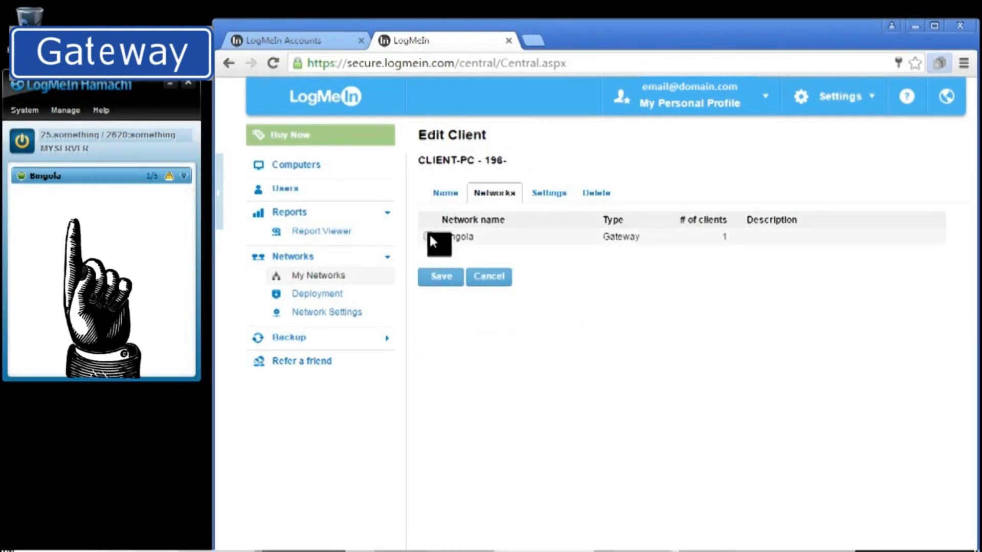
{"action": "left_click", "coordinate": [440, 277]}
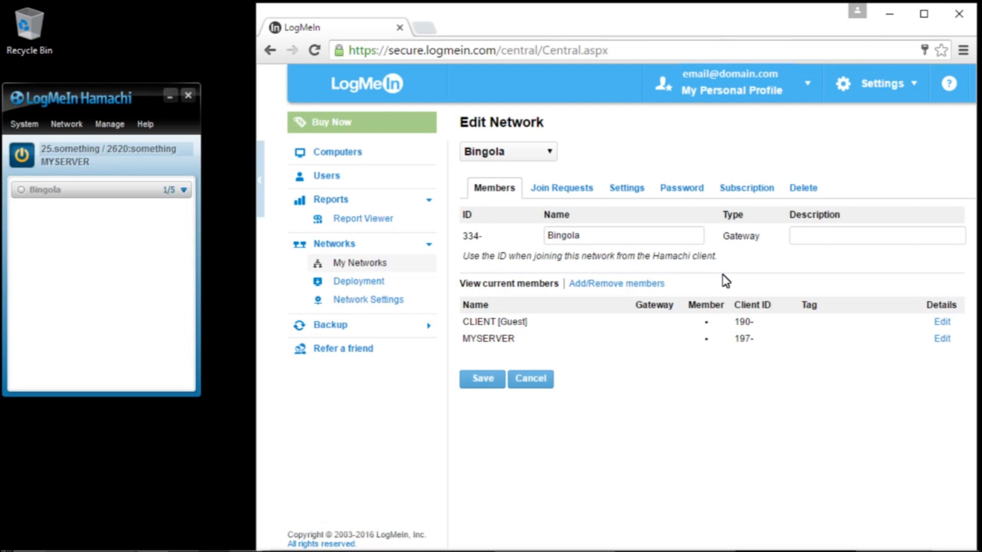
- Set MYSERVER as the Bingola network's gateway in the member list and save
{"action": "left_click", "coordinate": [616, 284]}
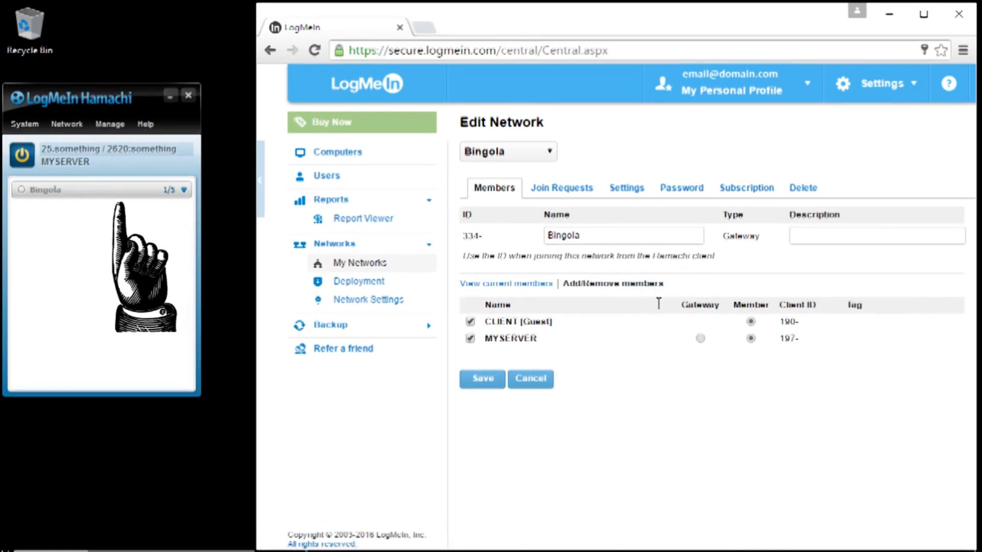
{"action": "left_click", "coordinate": [700, 339]}
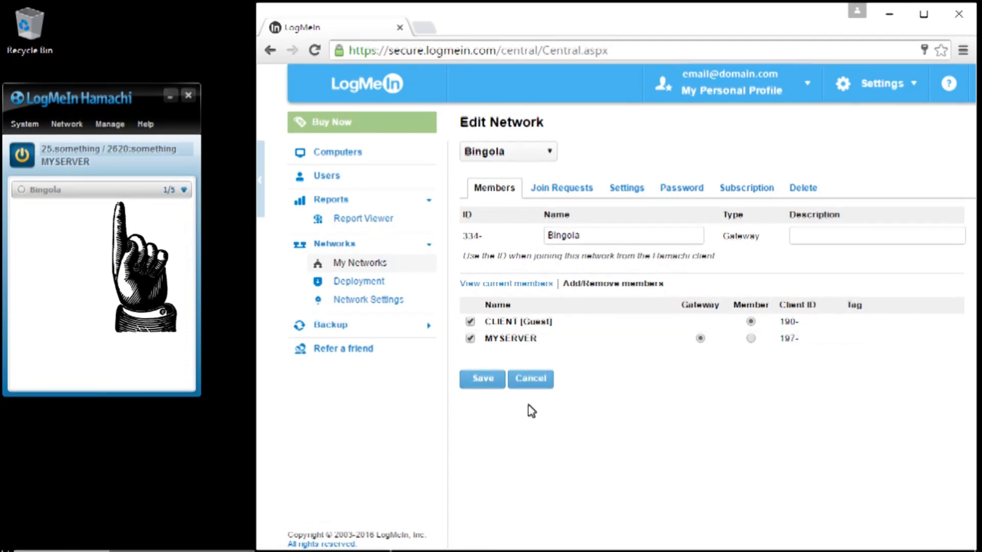
{"action": "left_click", "coordinate": [482, 379]}
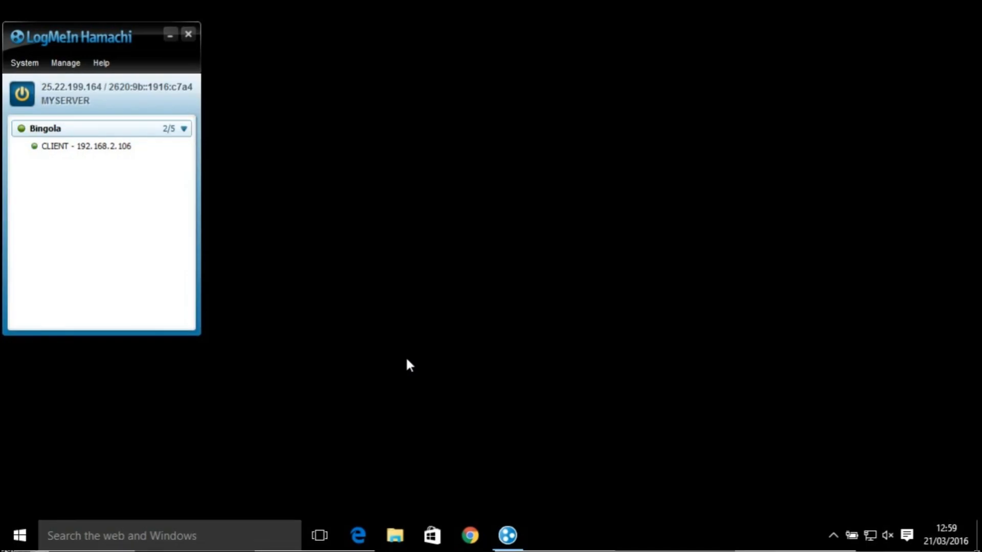
{"action": "mouse_move", "coordinate": [283, 515]}
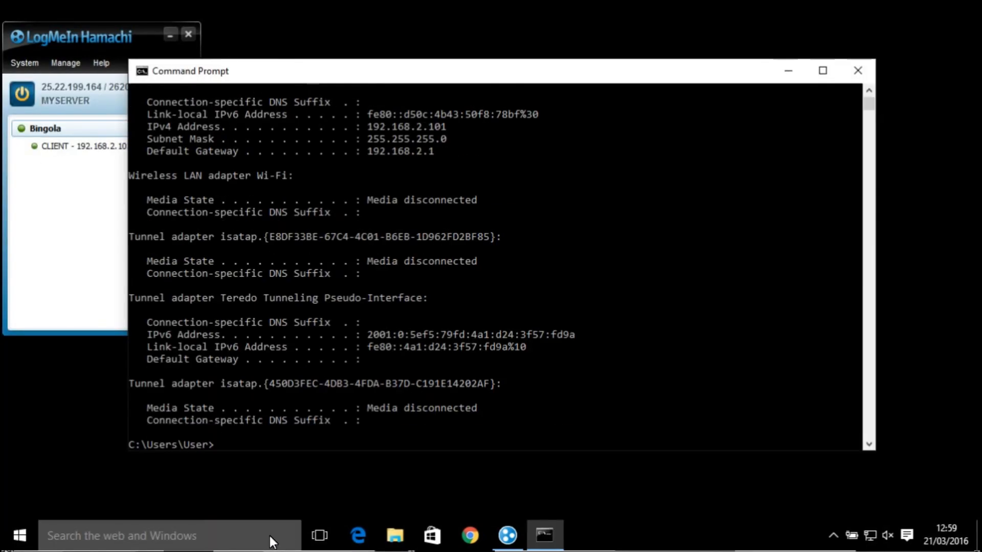
{"action": "mouse_move", "coordinate": [612, 499]}
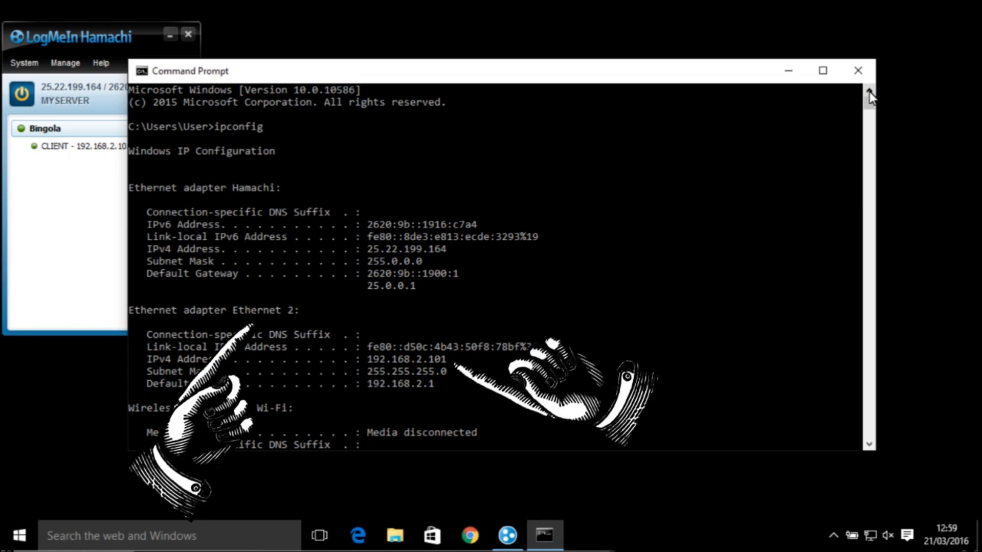
- Search Windows for 'network c' to find the network connections panel
{"action": "type", "text": "network c"}
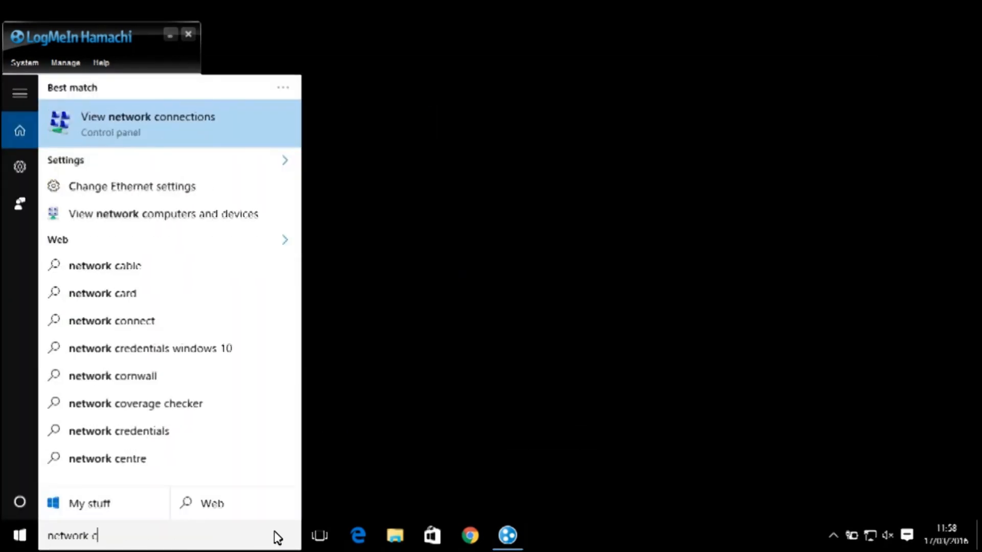
{"action": "mouse_move", "coordinate": [338, 248]}
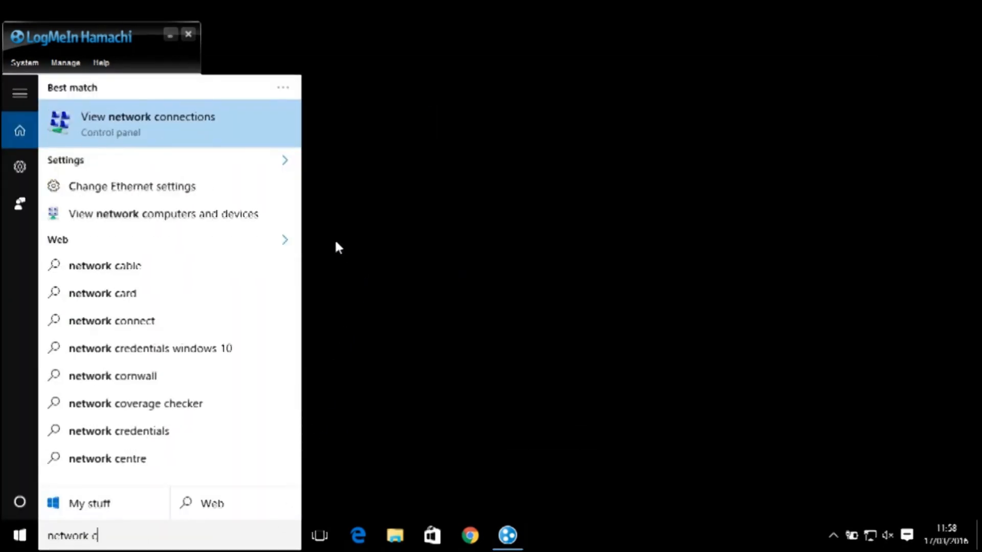
- Open Network Connections showing the bridged Ethernet and Hamachi adapters
{"action": "left_click", "coordinate": [148, 123]}
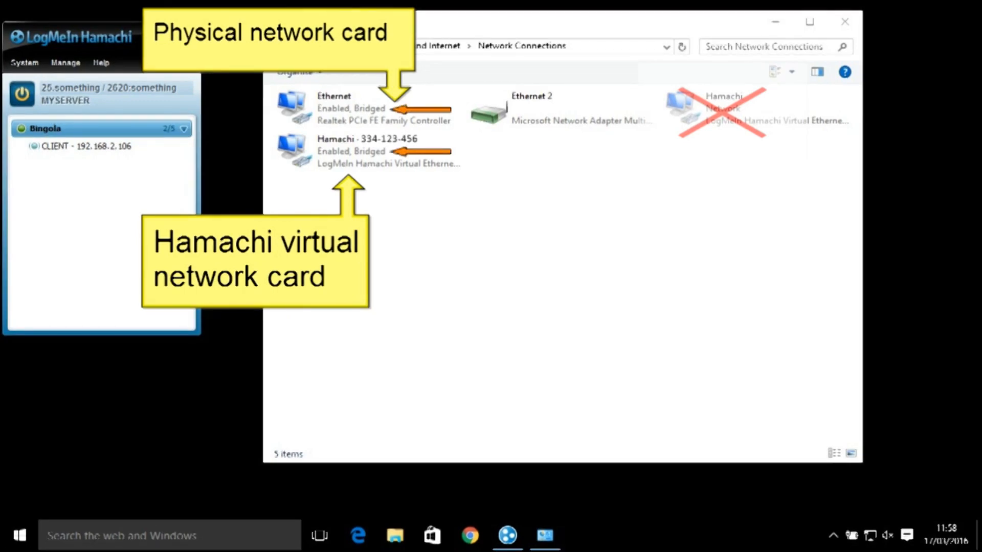
{"action": "left_click", "coordinate": [367, 151]}
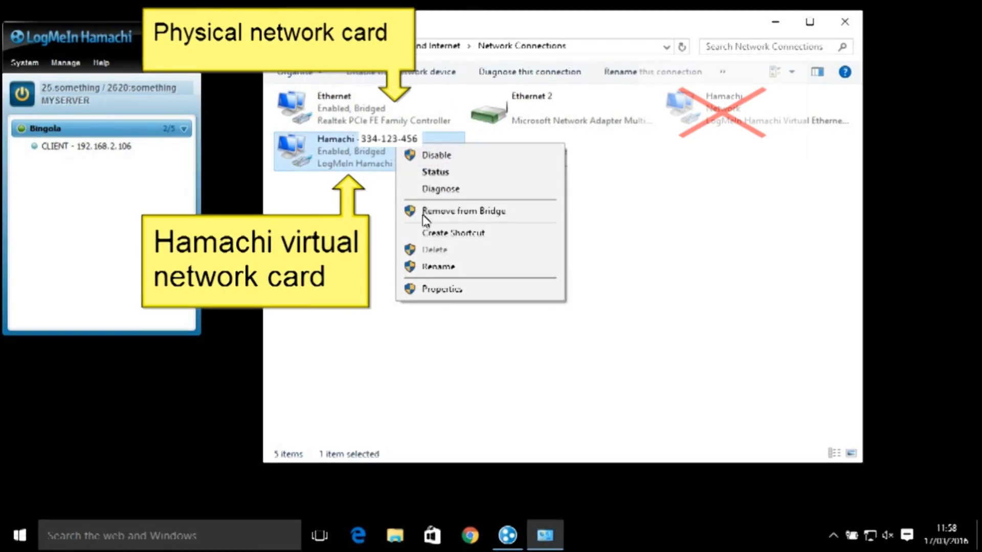
{"action": "left_click", "coordinate": [442, 288]}
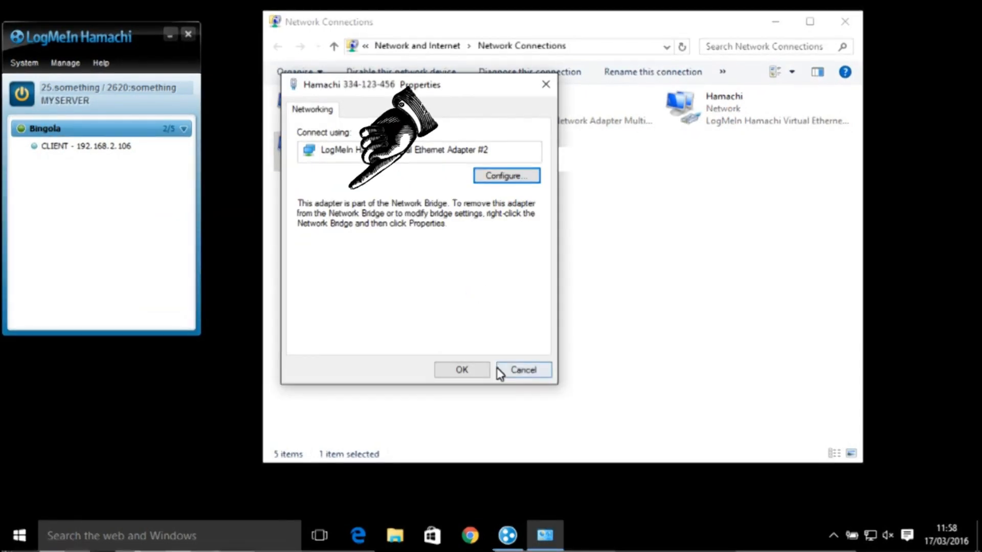
{"action": "left_click", "coordinate": [523, 369]}
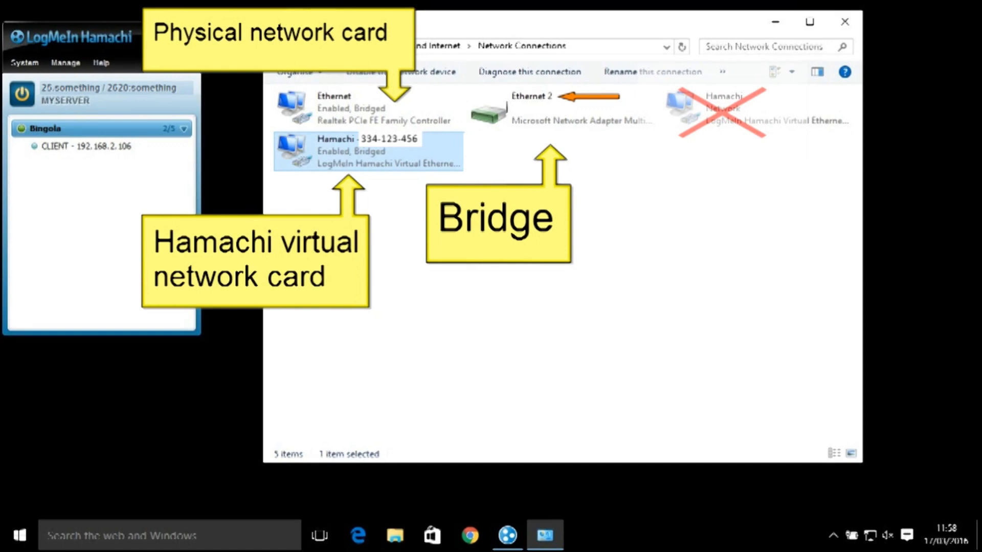
- Open the Ethernet 2 bridge's properties and its TCP/IPv4 settings
{"action": "right_click", "coordinate": [531, 109]}
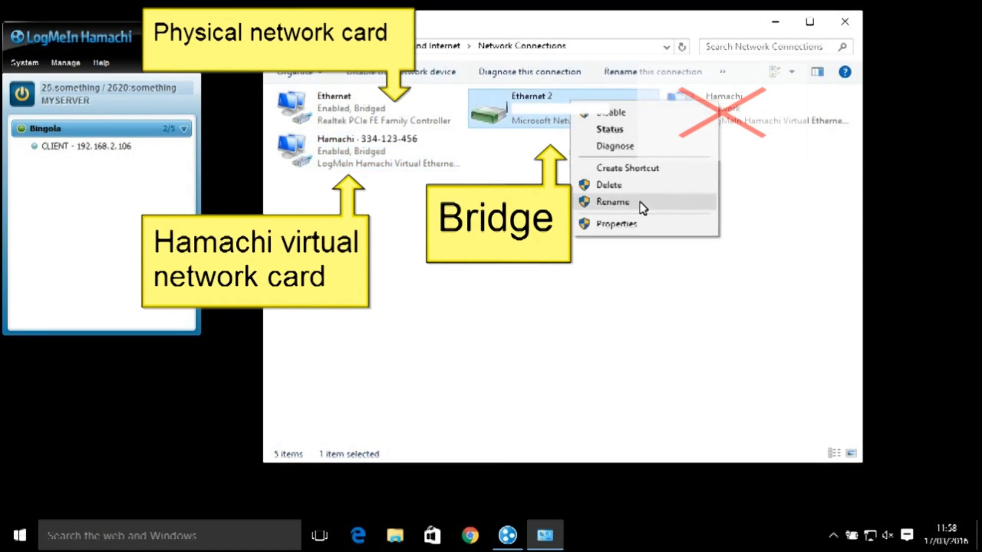
{"action": "left_click", "coordinate": [616, 224]}
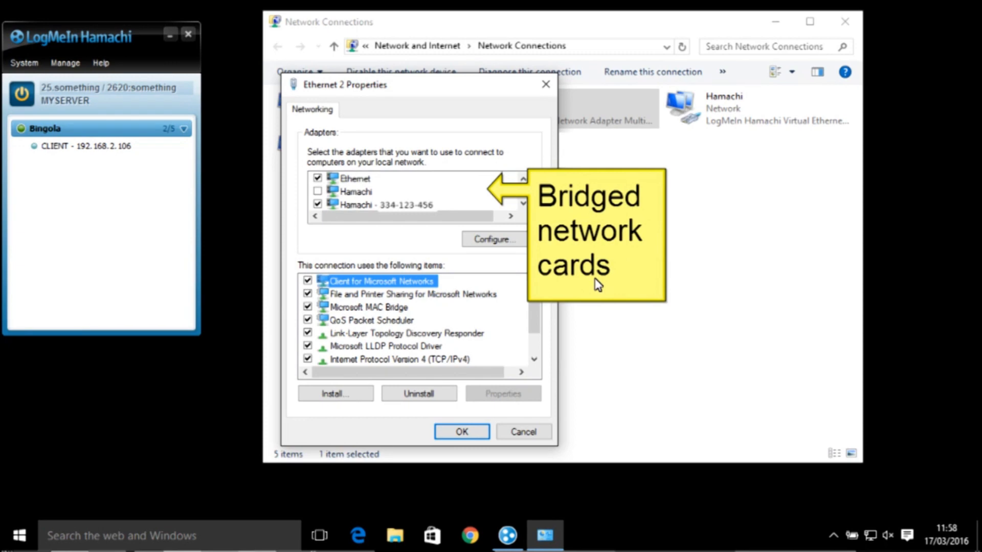
{"action": "left_click", "coordinate": [401, 359]}
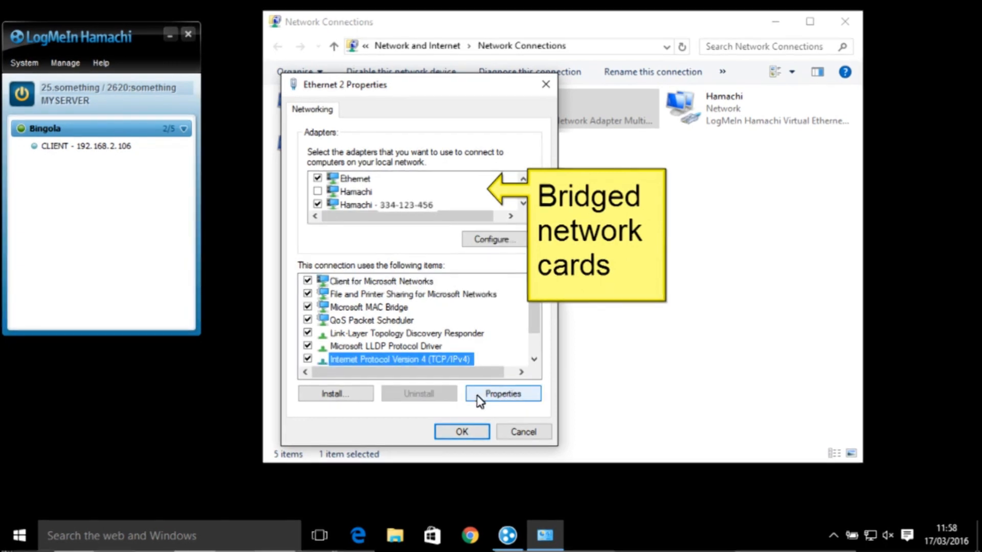
{"action": "left_click", "coordinate": [502, 393]}
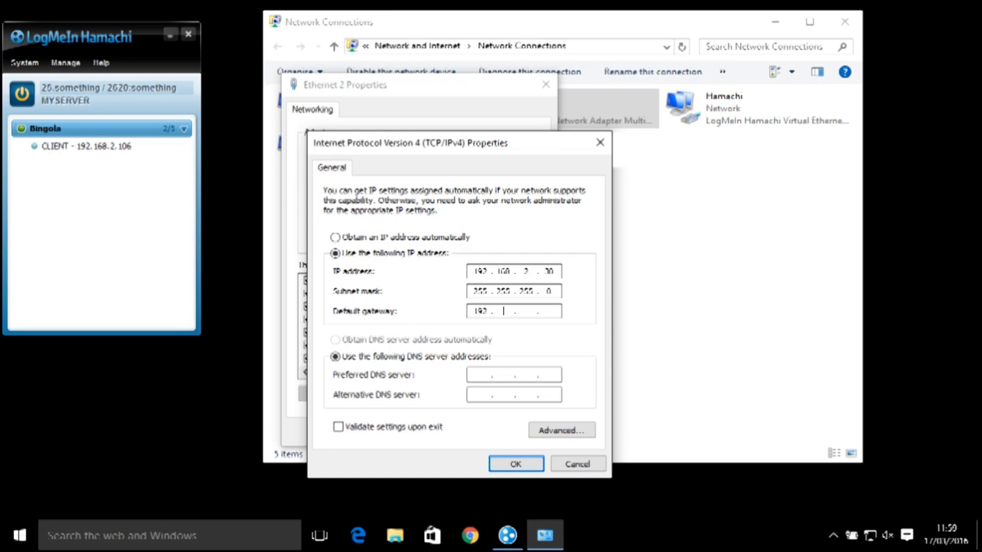
- Assign static IP 192.168.2.30, mask 255.255.255.0, gateway and DNS 192.168.2.1, and confirm
{"action": "type", "text": "168.2"}
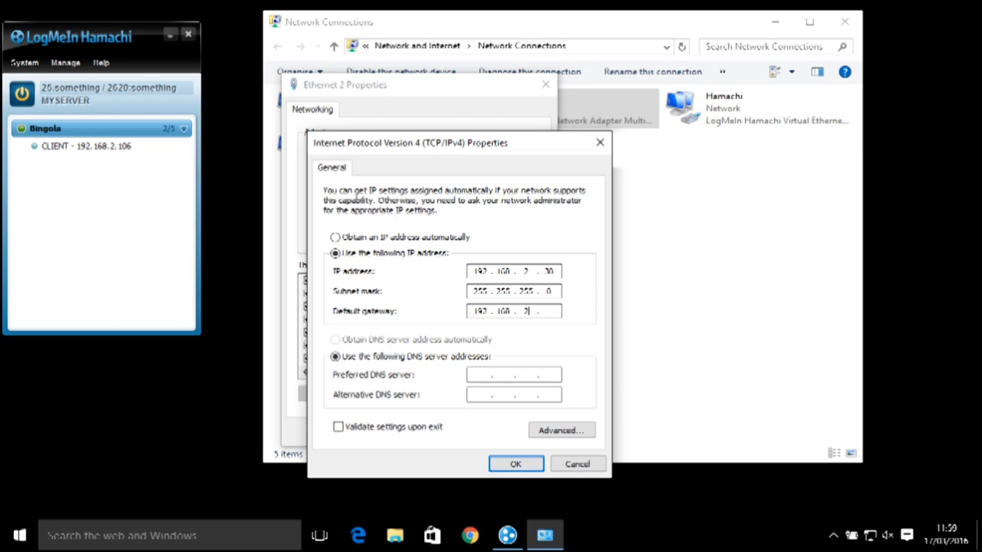
{"action": "type", "text": "1"}
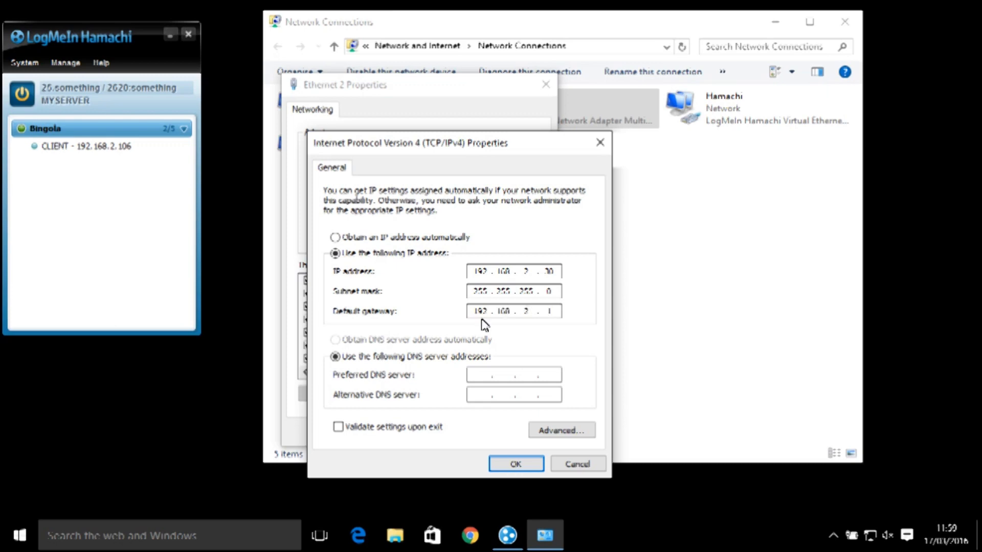
{"action": "type", "text": "192.1"}
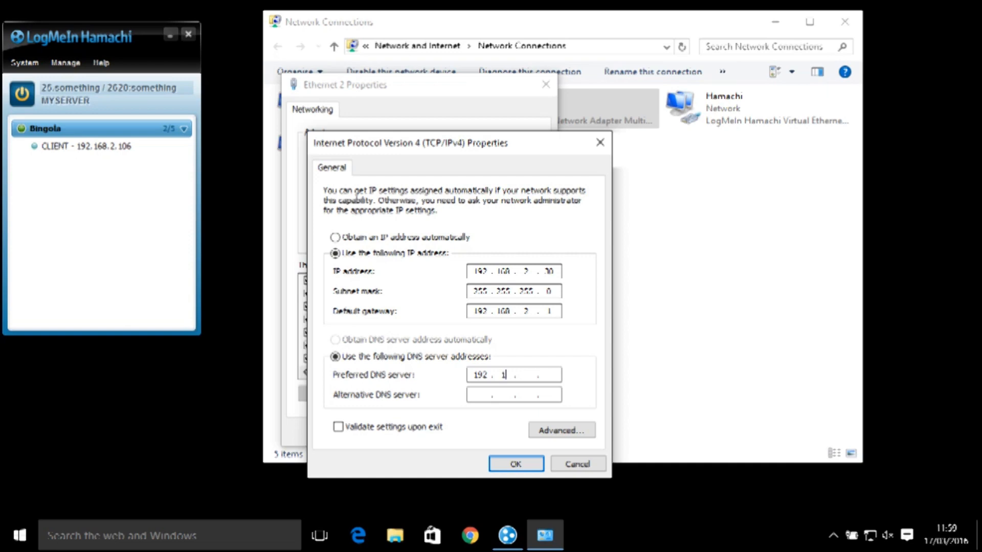
{"action": "type", "text": "68.2"}
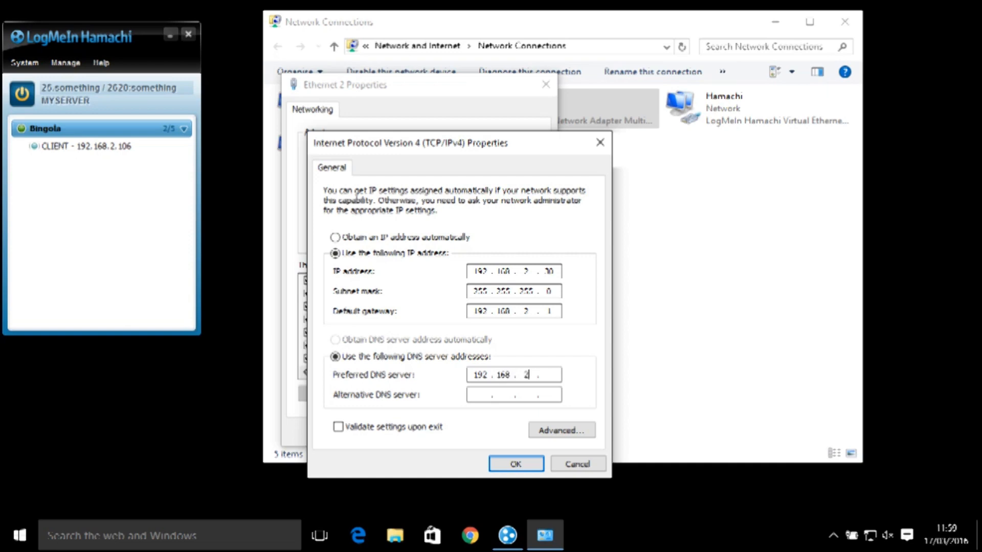
{"action": "type", "text": "1"}
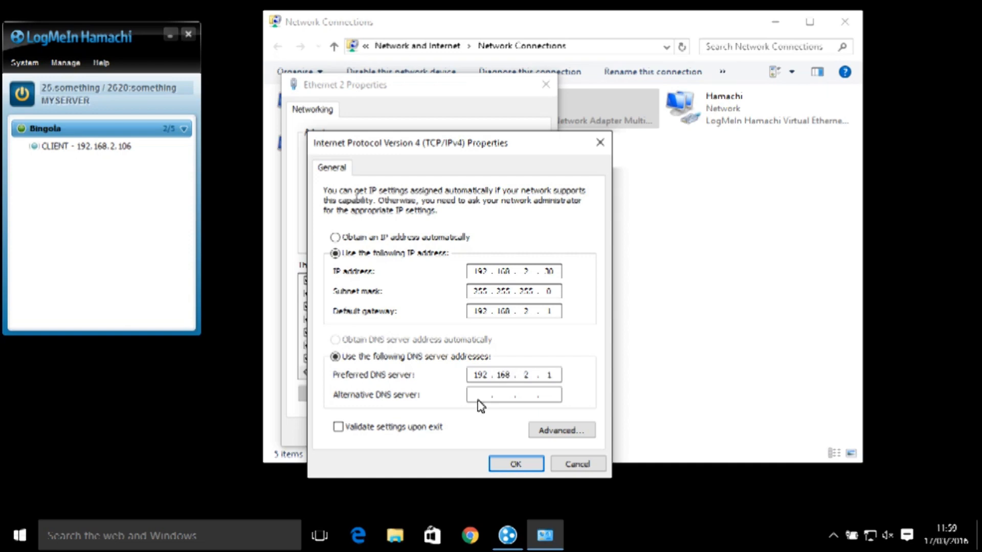
{"action": "left_click", "coordinate": [516, 465]}
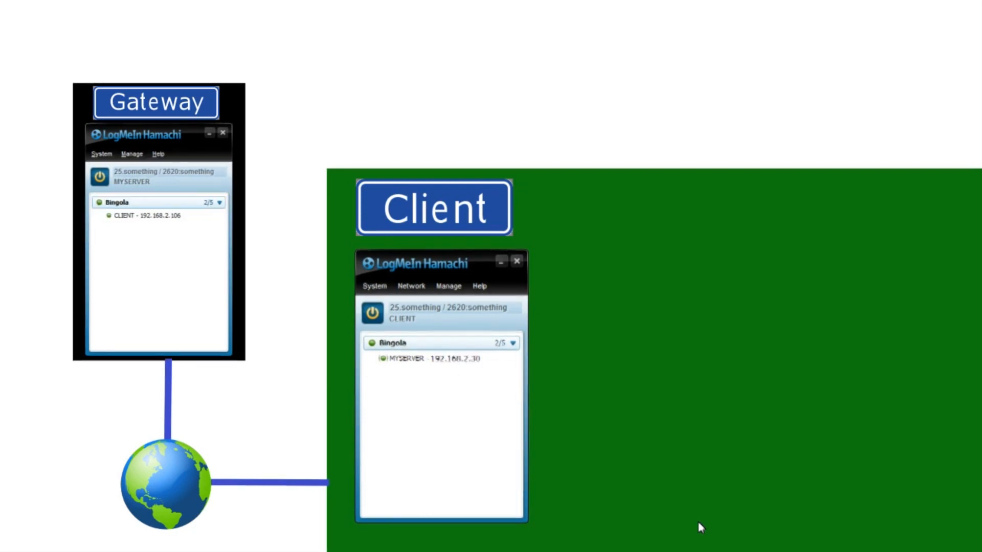
- Select gateway MYSERVER at 192.168.2.30 in the client's Bingola network to browse its shares
{"action": "left_click", "coordinate": [419, 358]}
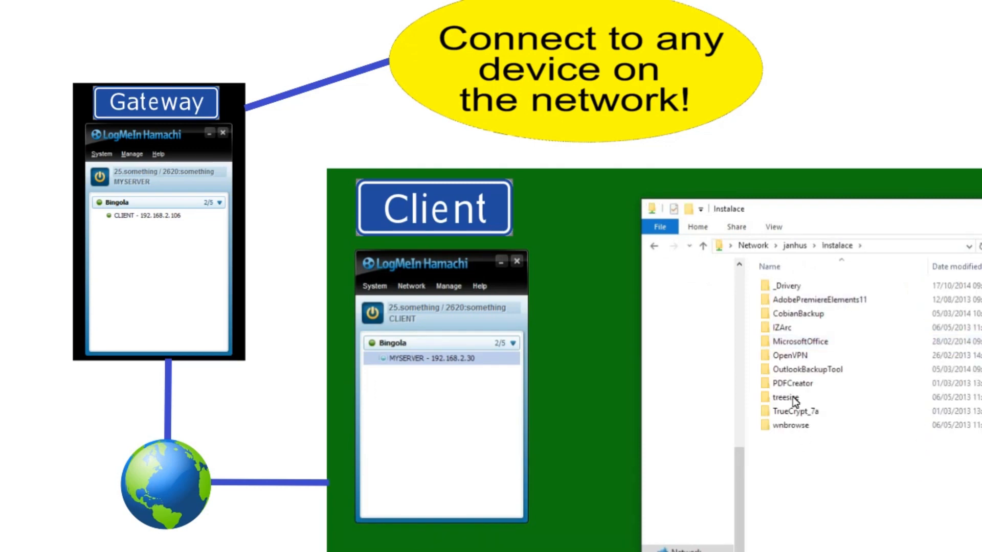
- Enter the IZArc folder of the Instalace share, revealing the IZArc4.1.2.exe installer
{"action": "double_click", "coordinate": [782, 328]}
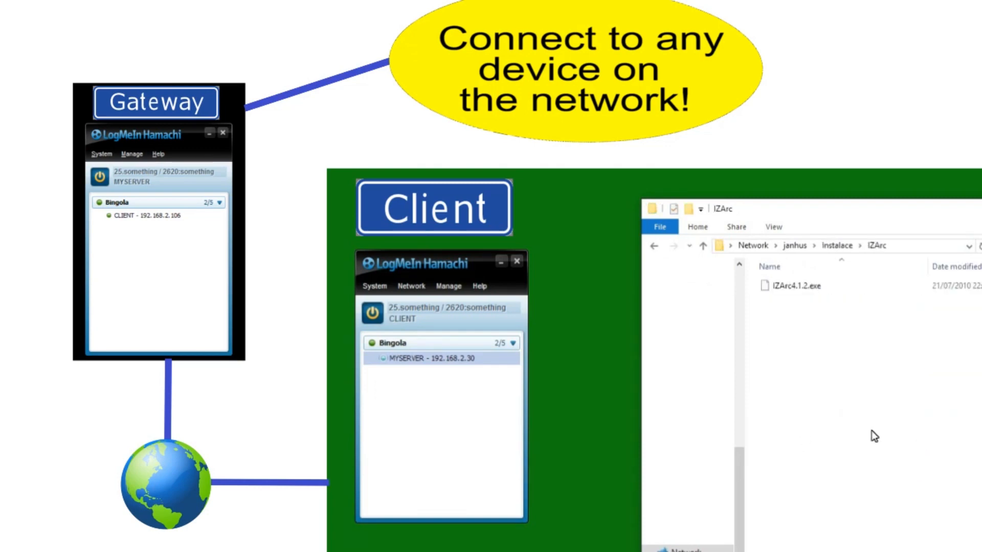